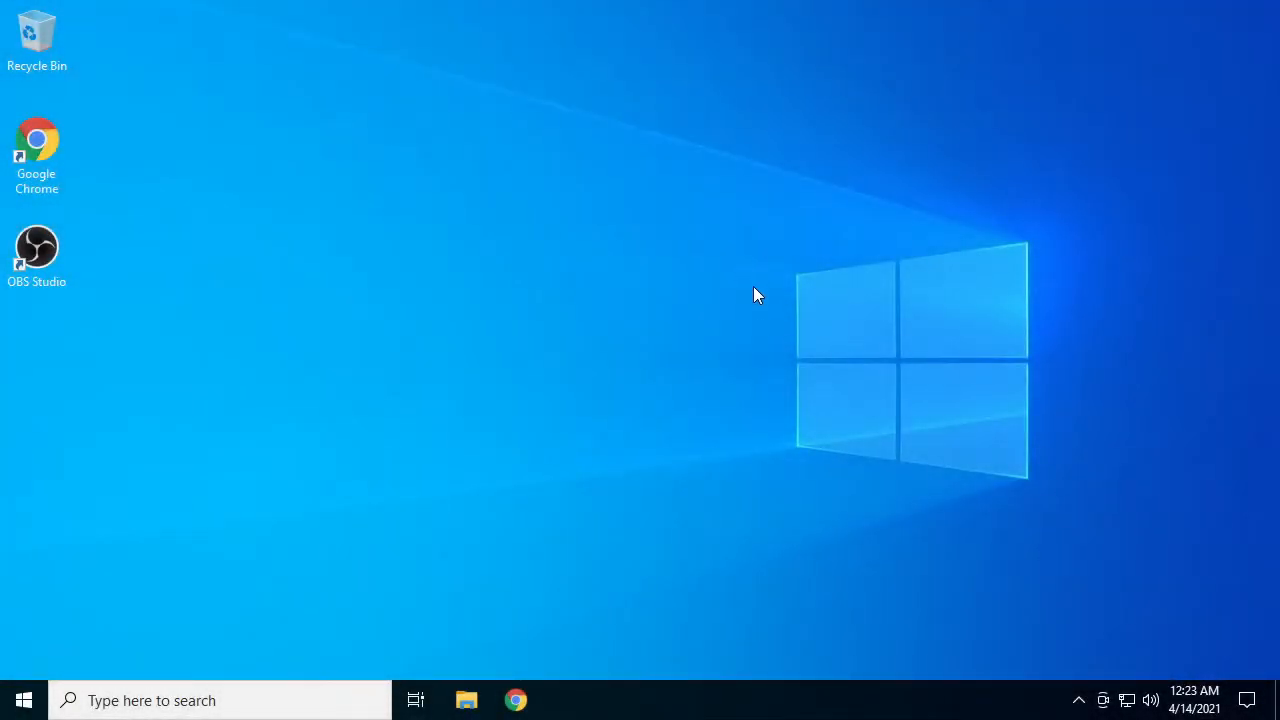
{"action": "mouse_move", "coordinate": [808, 342]}
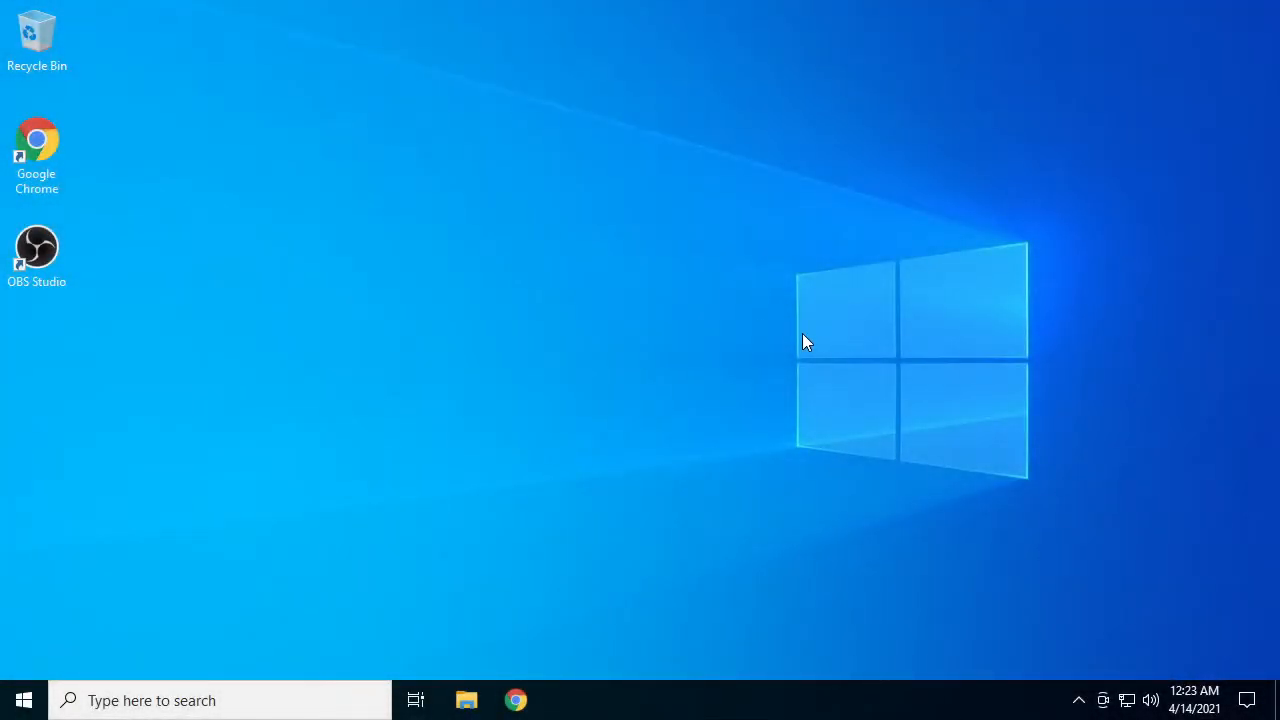
{"action": "mouse_move", "coordinate": [780, 419]}
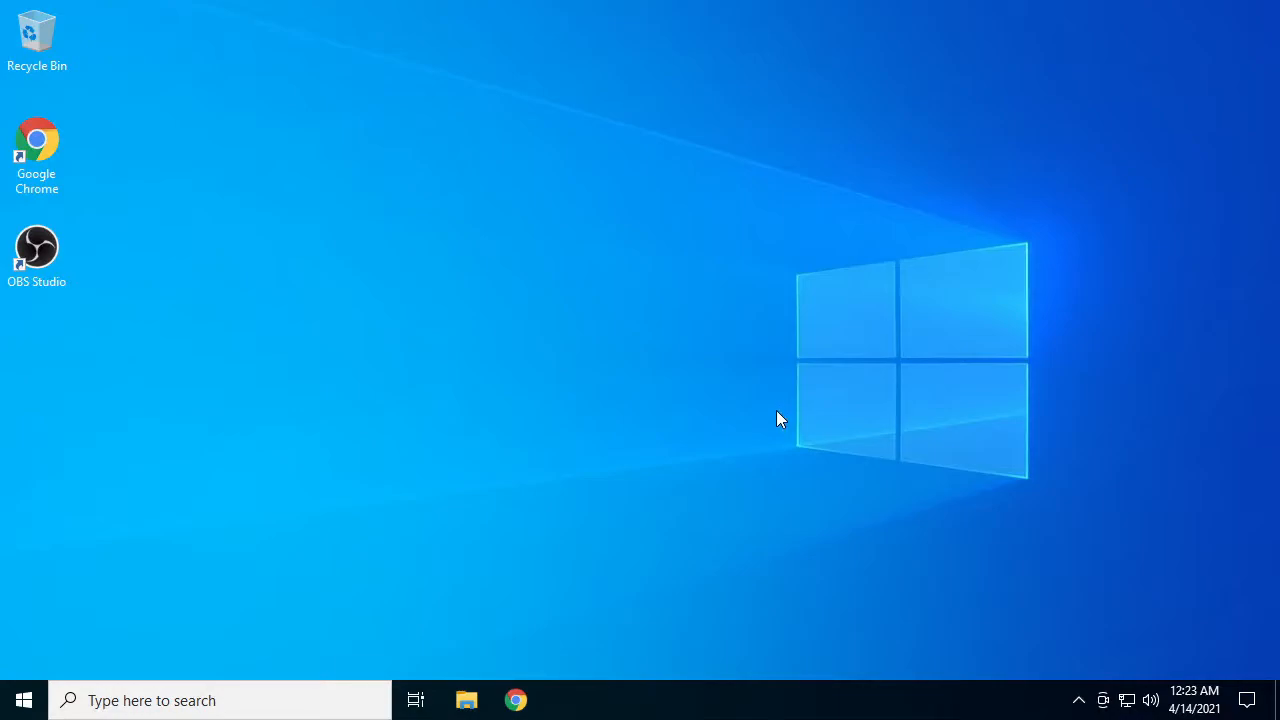
{"action": "mouse_move", "coordinate": [780, 400]}
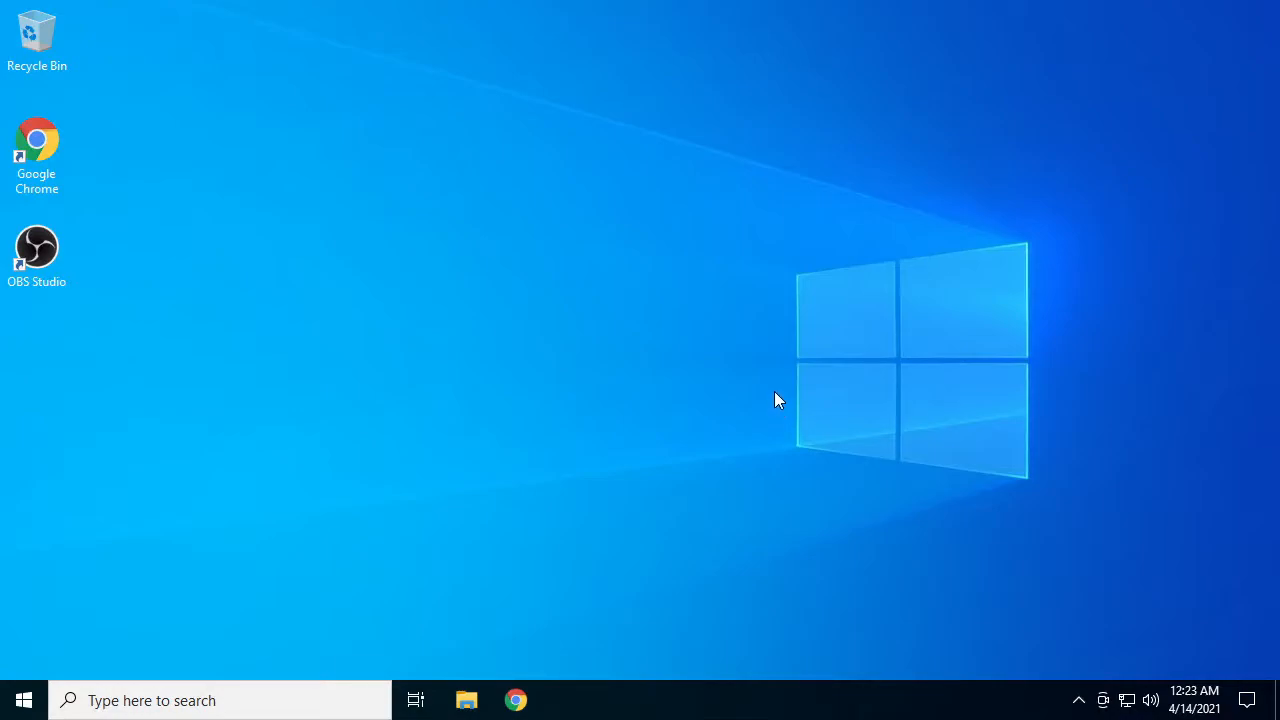
{"action": "mouse_move", "coordinate": [782, 388]}
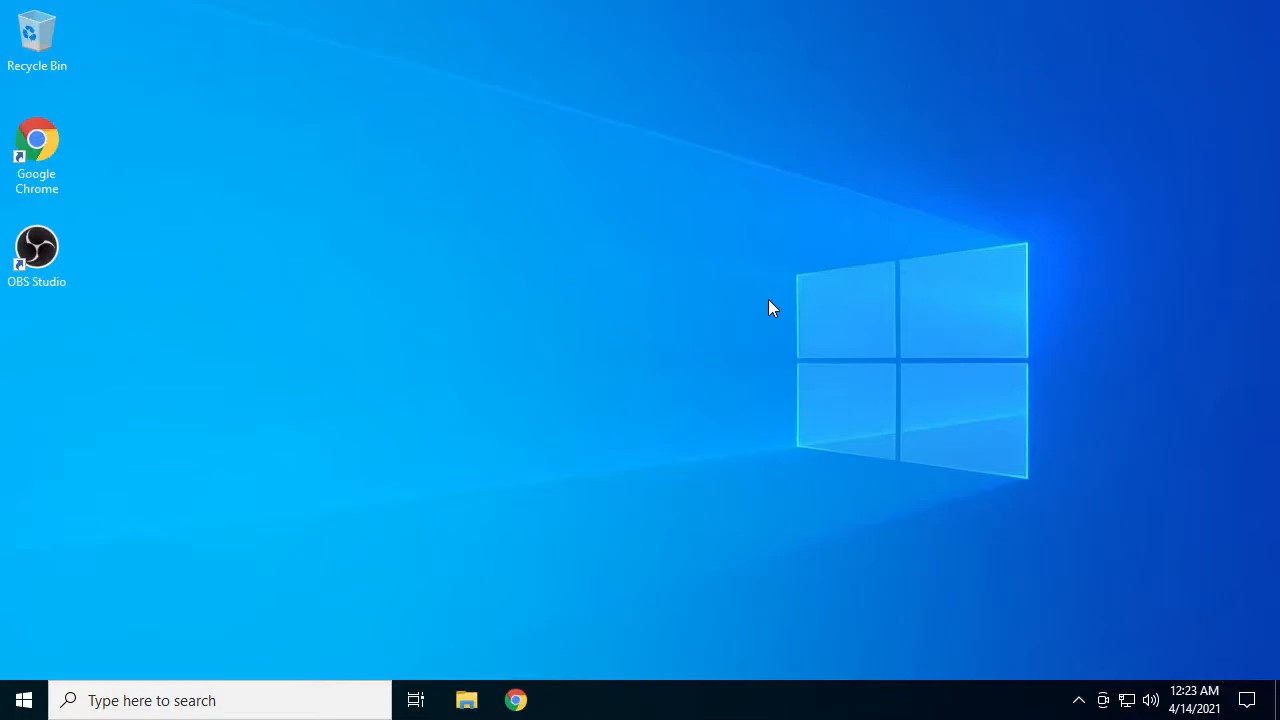
{"action": "mouse_move", "coordinate": [737, 240]}
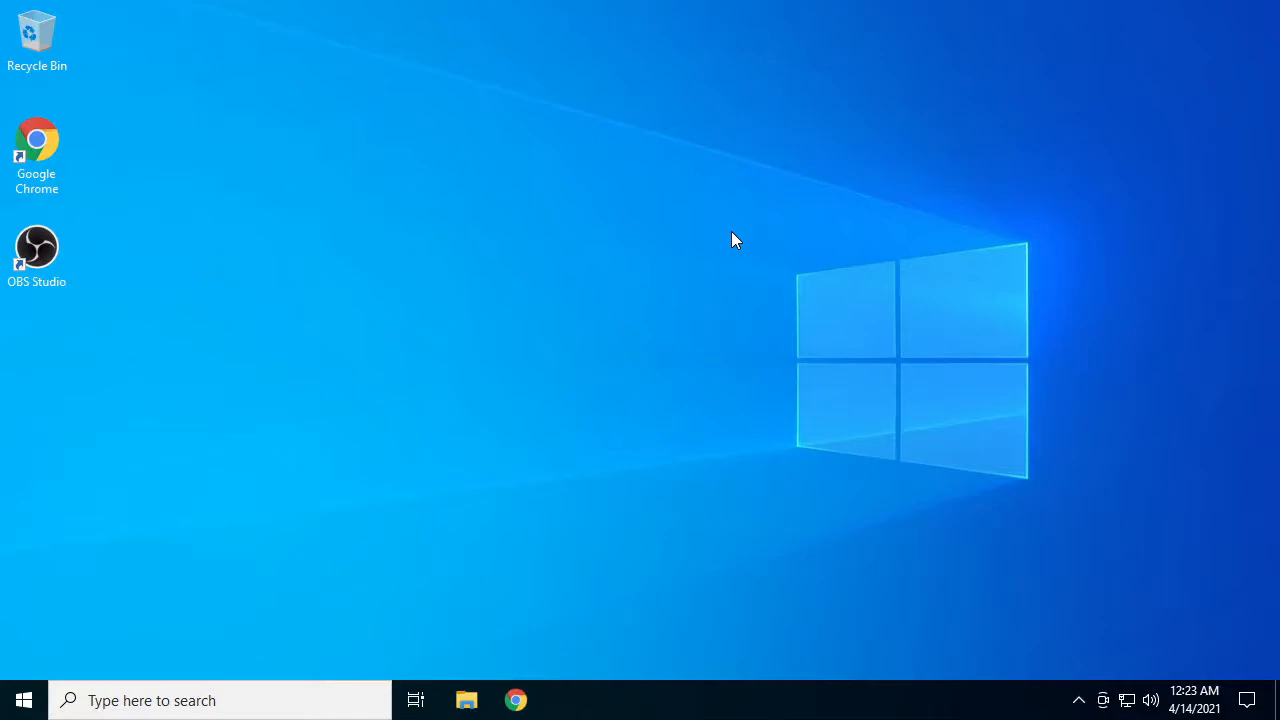
{"action": "mouse_move", "coordinate": [808, 428]}
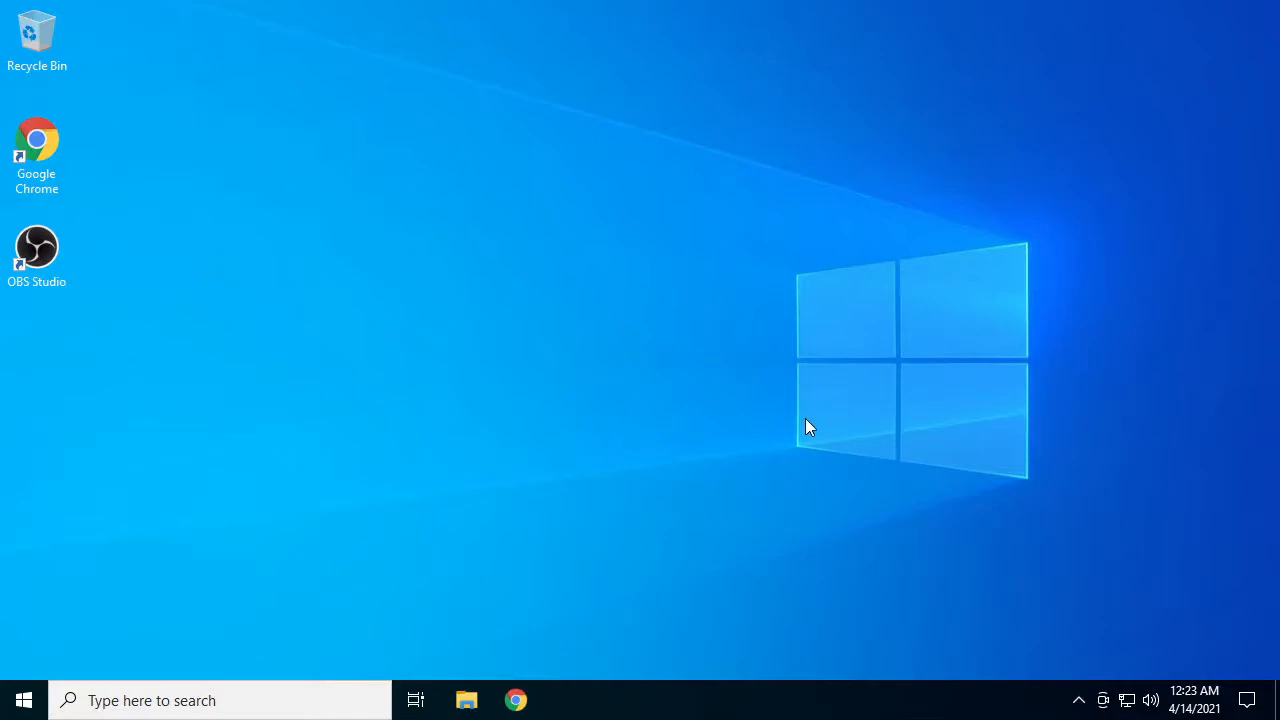
{"action": "mouse_move", "coordinate": [630, 326]}
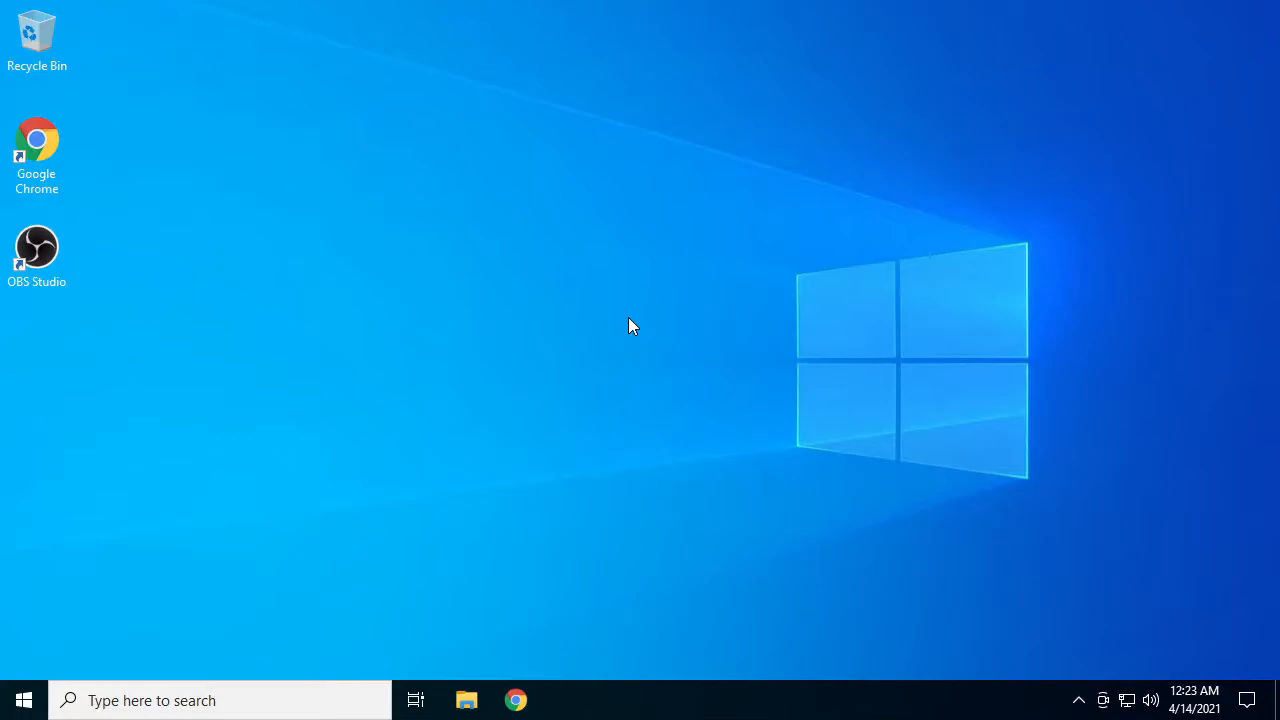
Launch OBS, view the current log, highlight the CoreAudio AAC 'not installed' line, then close.
{"action": "left_click", "coordinate": [37, 247]}
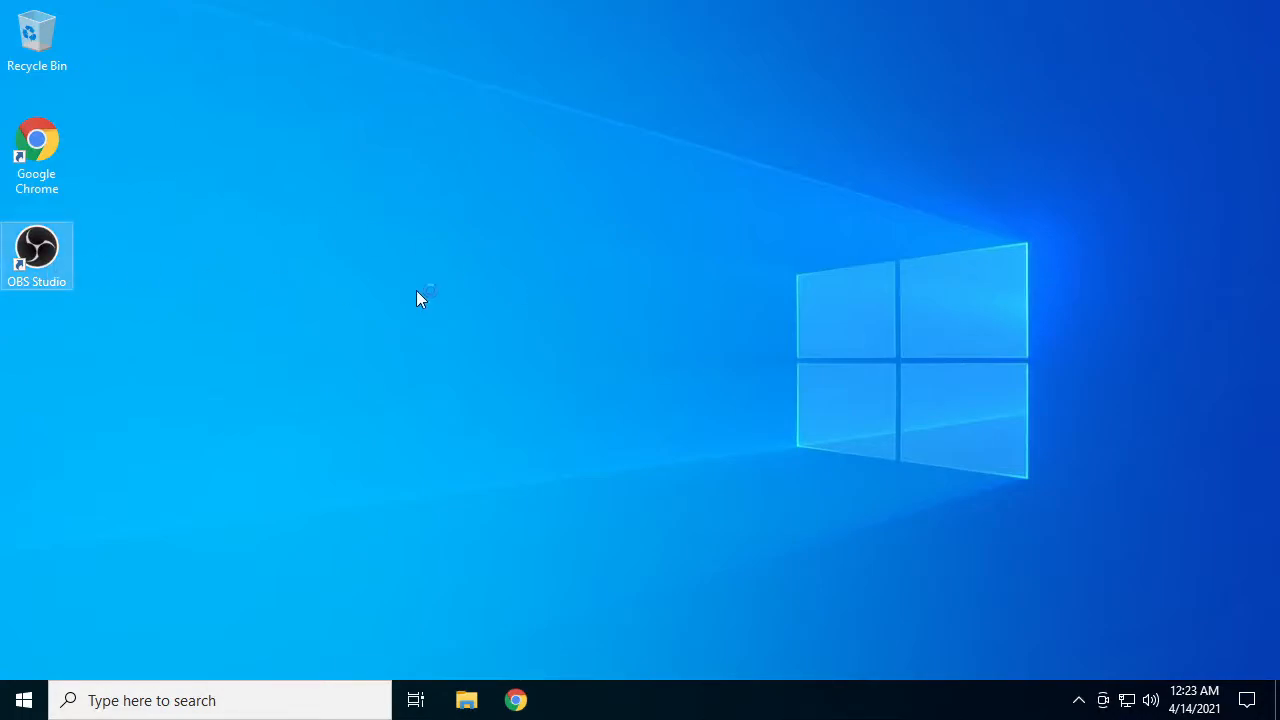
{"action": "left_click", "coordinate": [329, 33]}
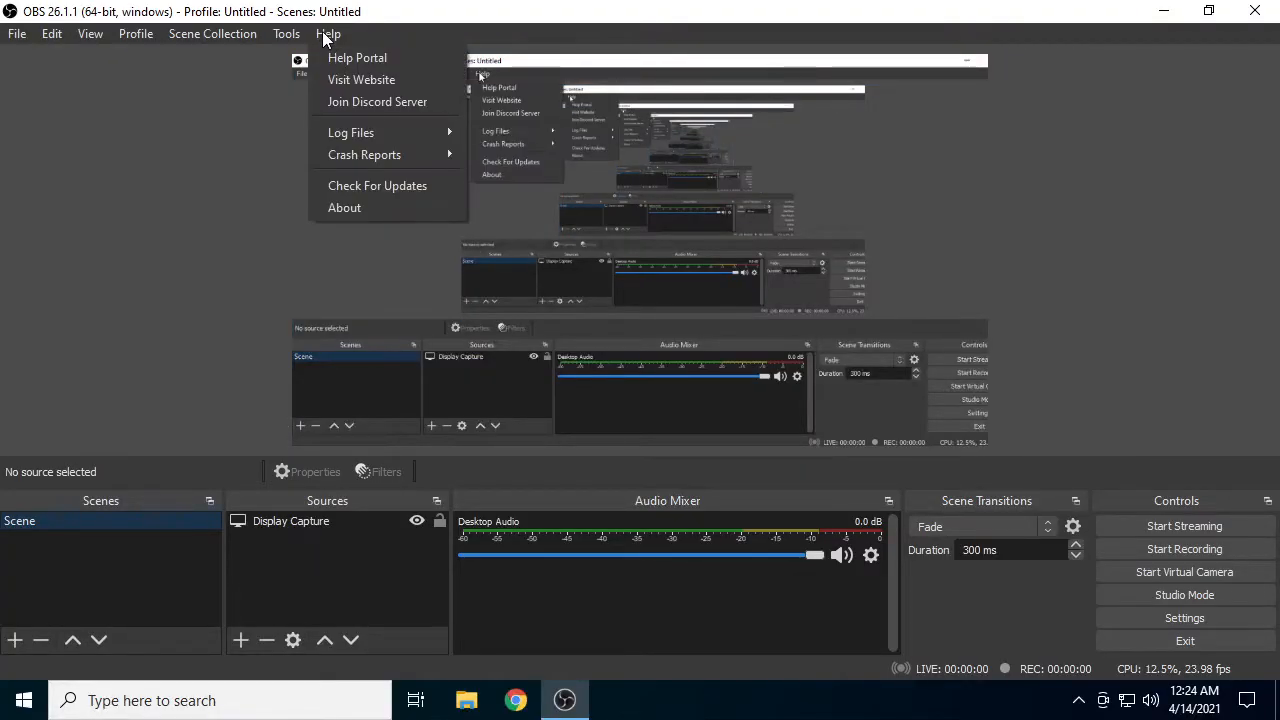
{"action": "mouse_move", "coordinate": [351, 132]}
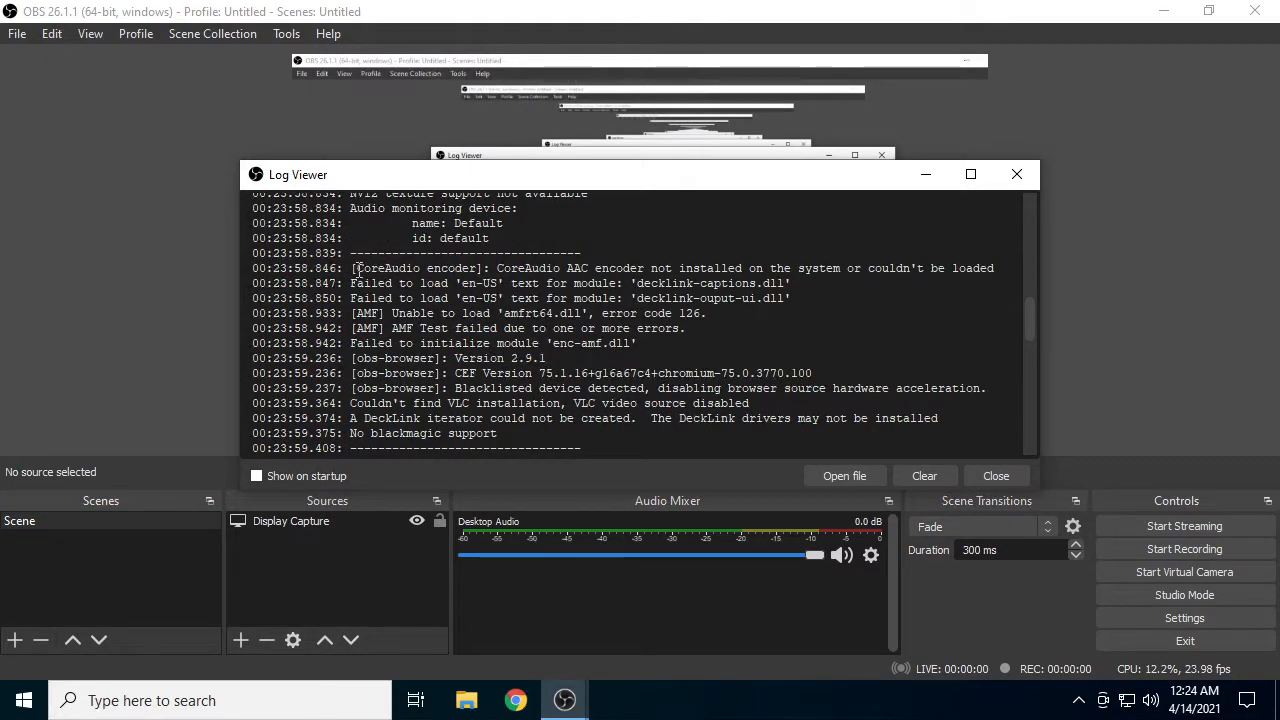
{"action": "double_click", "coordinate": [415, 268]}
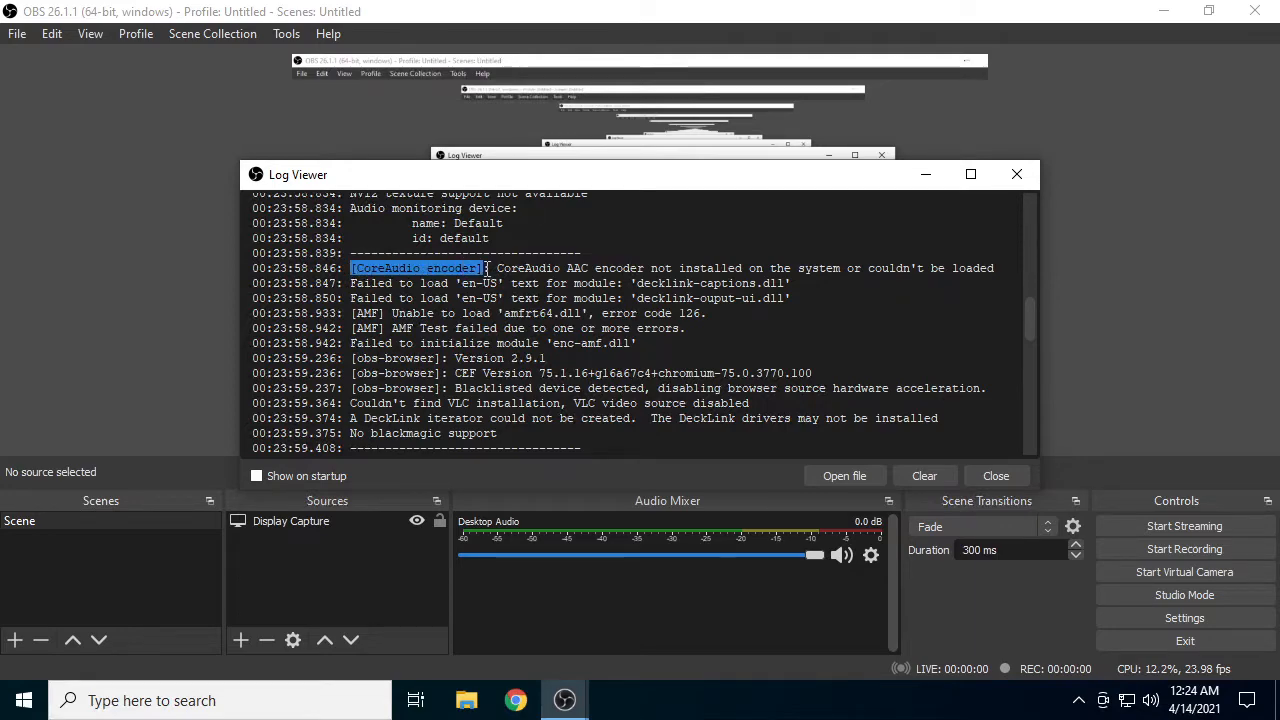
{"action": "left_click_drag", "start_coordinate": [485, 268], "coordinate": [762, 268]}
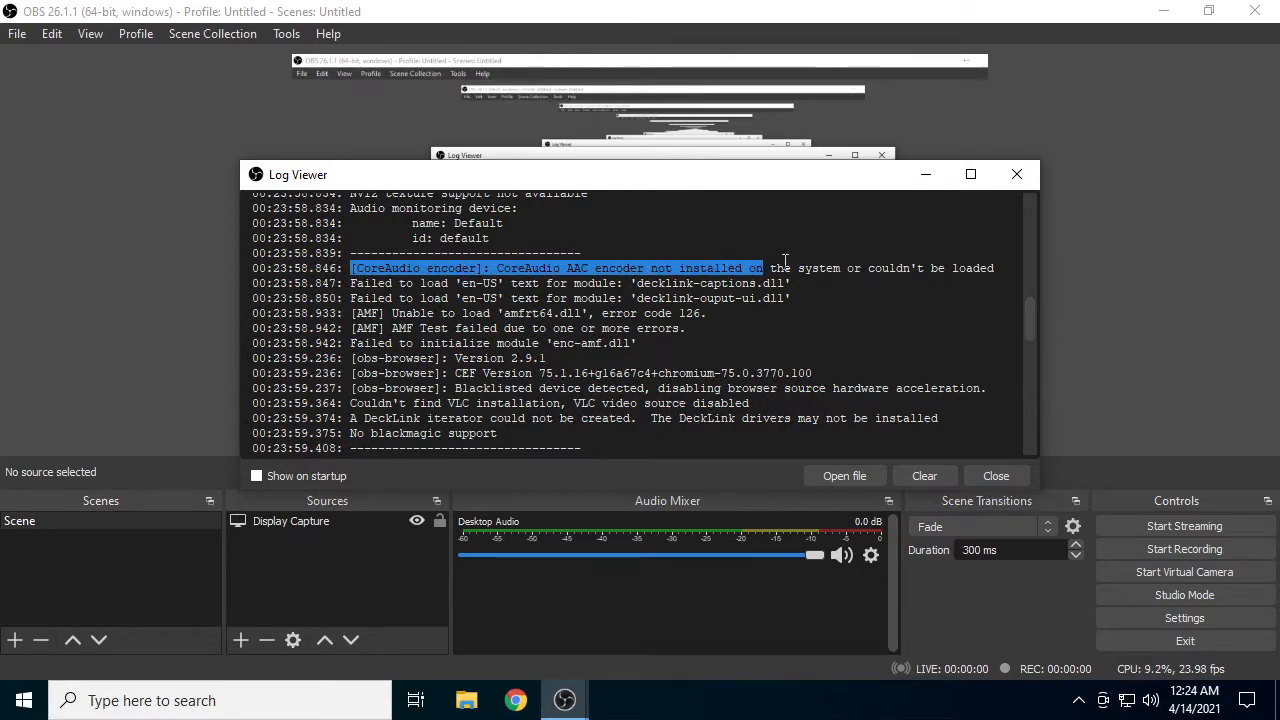
{"action": "left_click", "coordinate": [995, 475]}
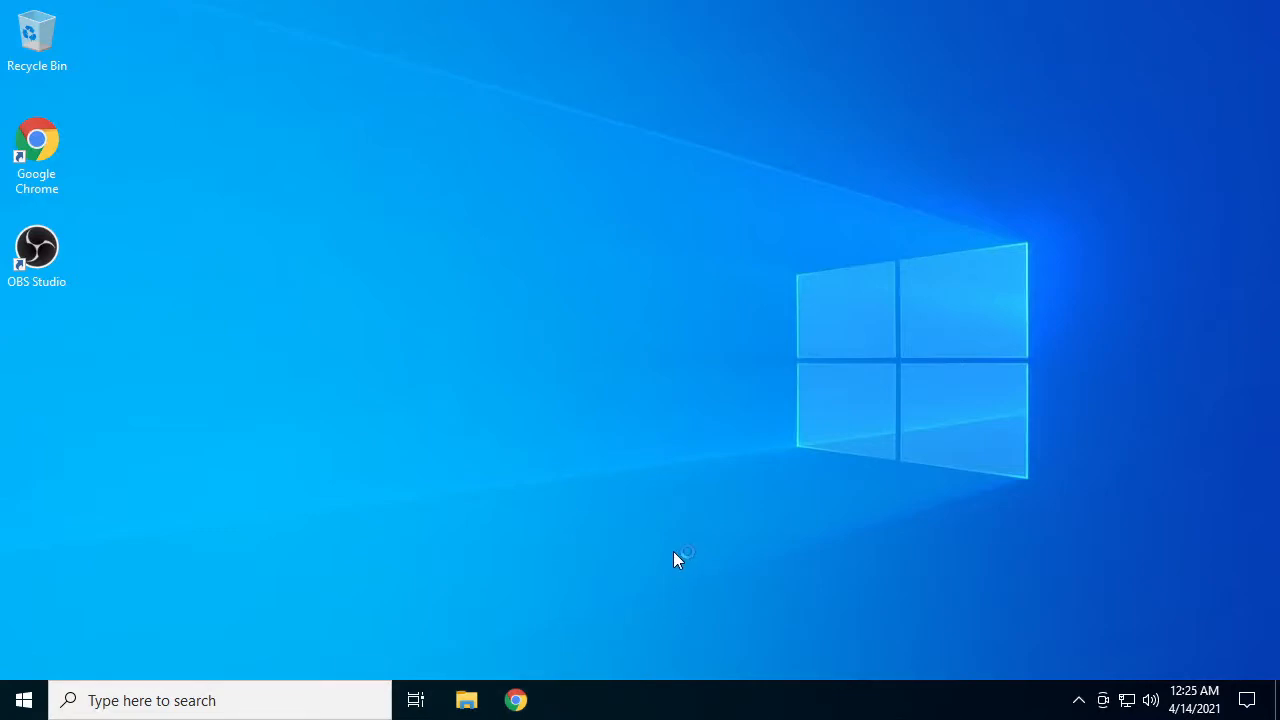
Bring up Chrome on the kiki-kiko/iTunes-12.3.1.23 GitHub repository.
{"action": "left_click", "coordinate": [516, 699]}
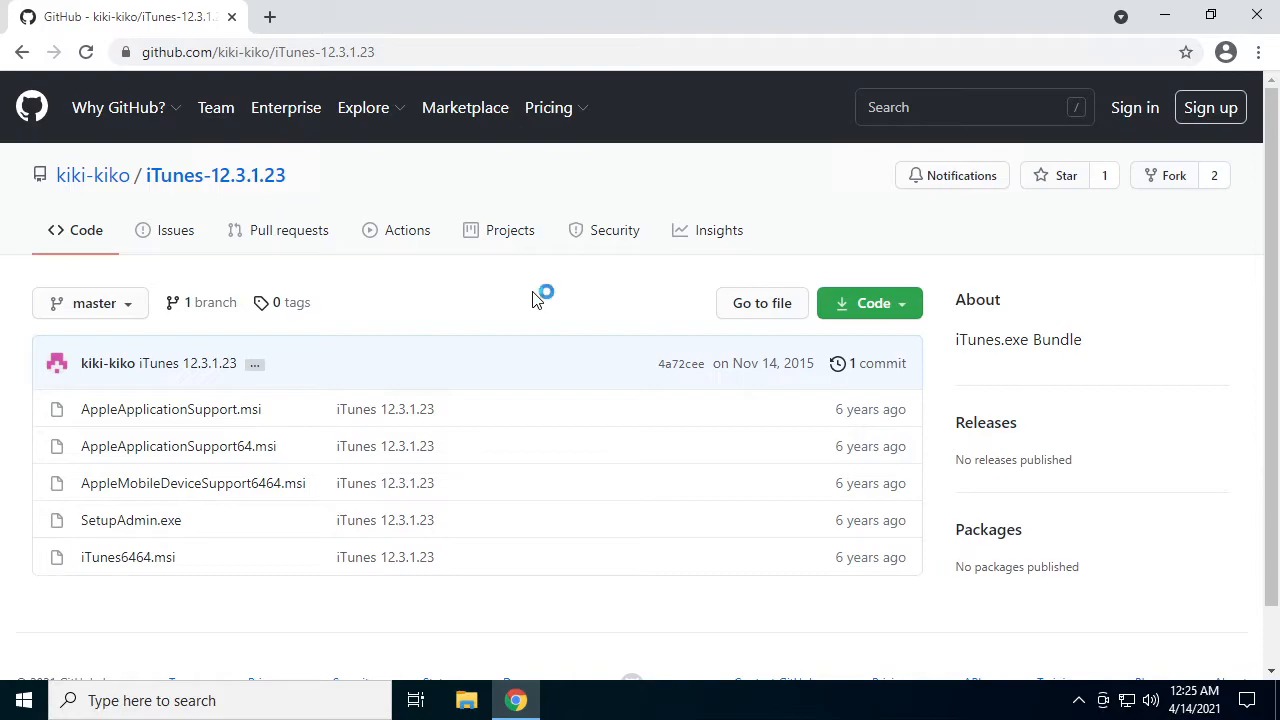
{"action": "mouse_move", "coordinate": [615, 519]}
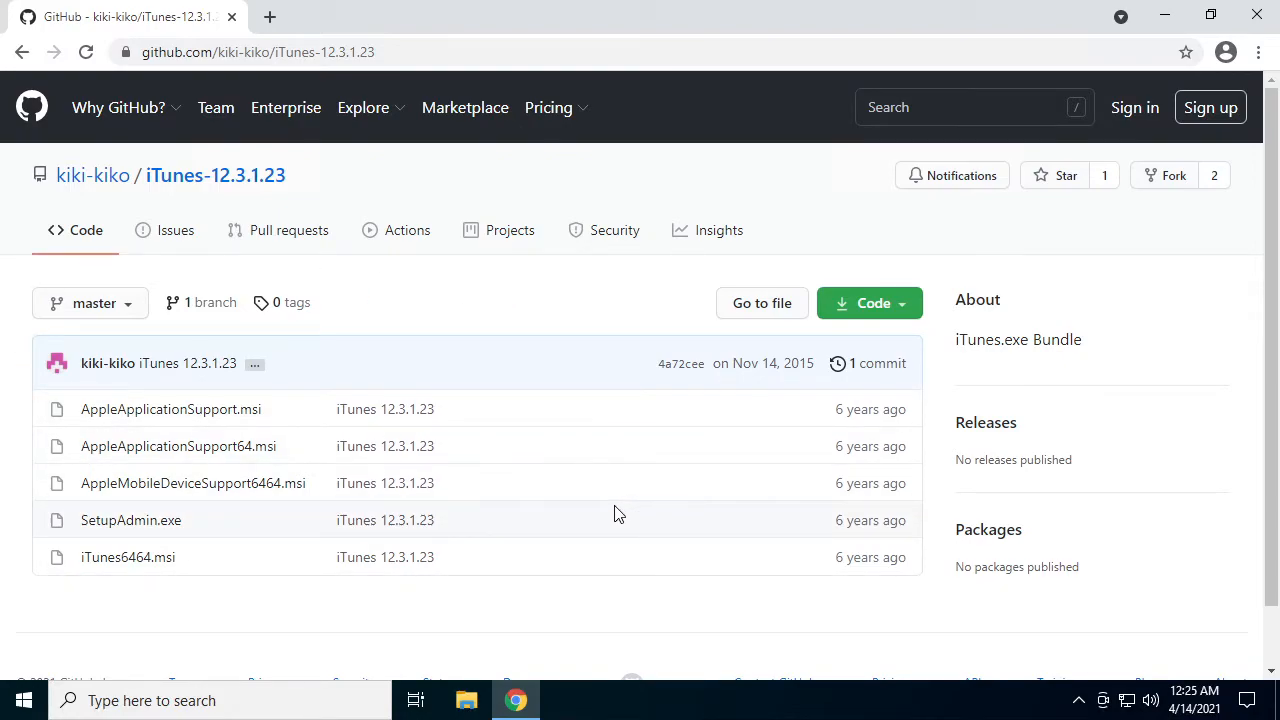
{"action": "mouse_move", "coordinate": [586, 548]}
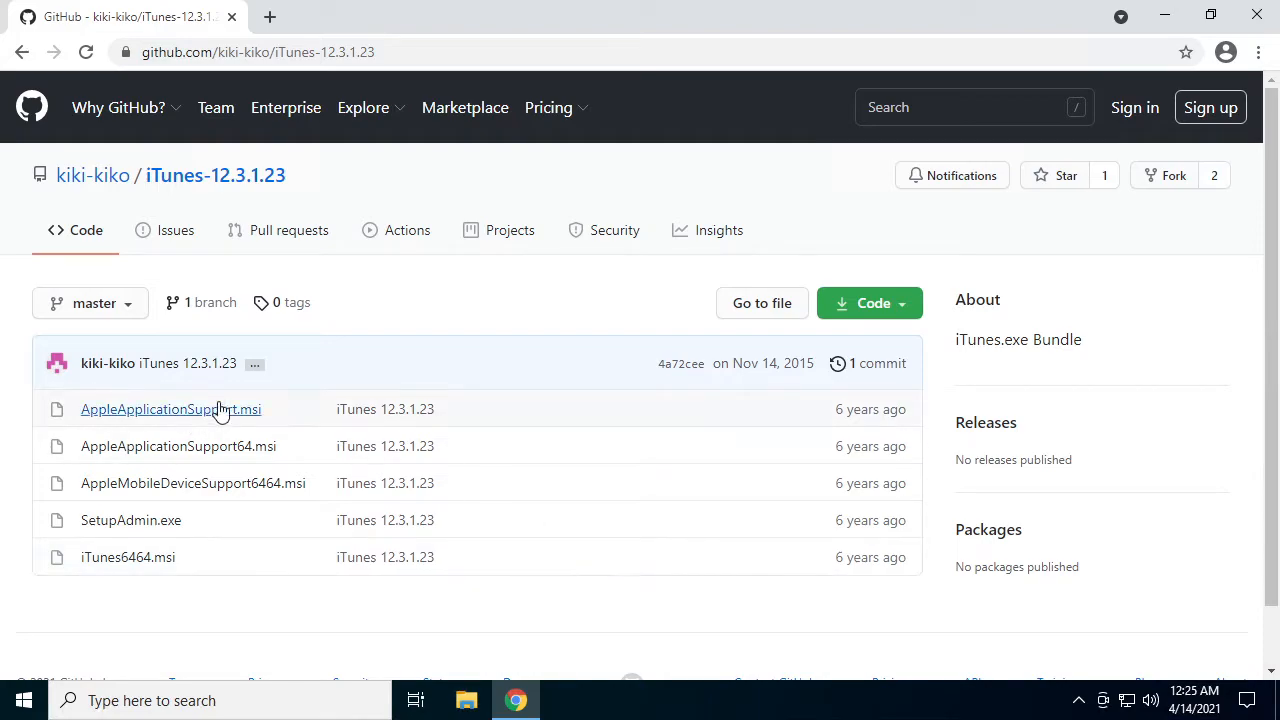
{"action": "mouse_move", "coordinate": [598, 381]}
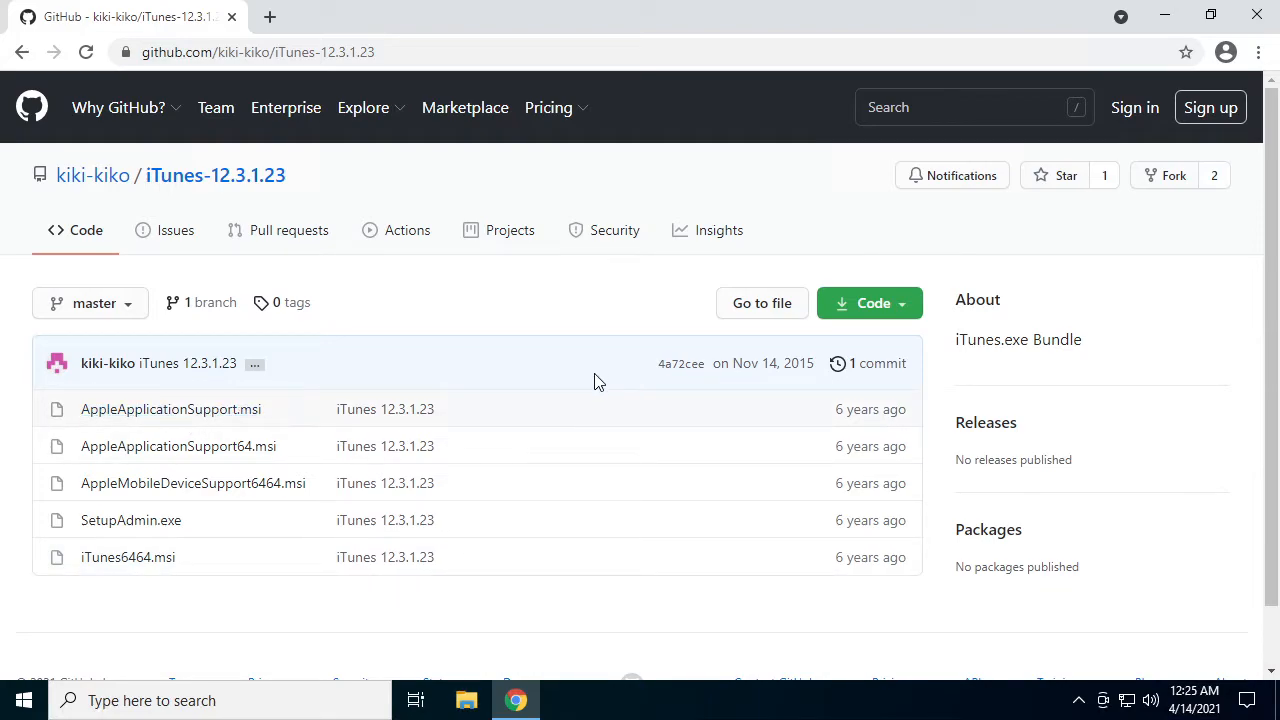
{"action": "mouse_move", "coordinate": [170, 409]}
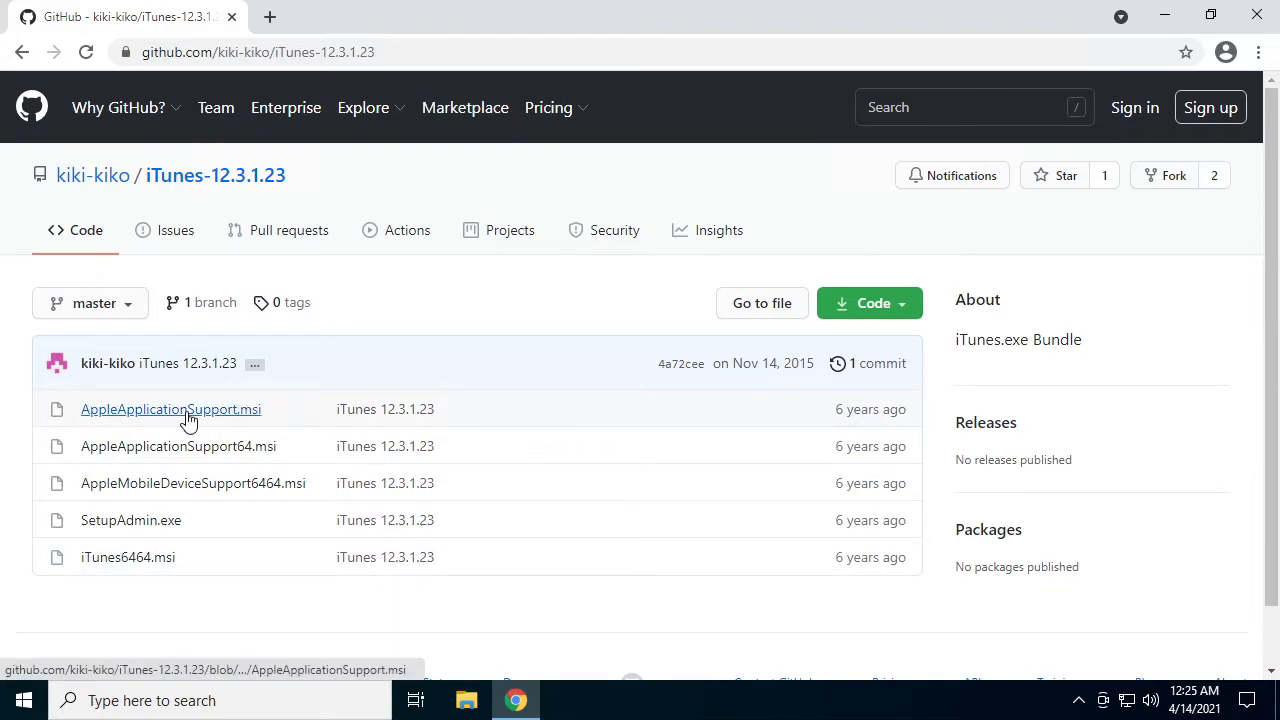
Open both AppleApplicationSupport MSI pages in tabs and download the 64-bit and 32-bit files.
{"action": "right_click", "coordinate": [170, 409]}
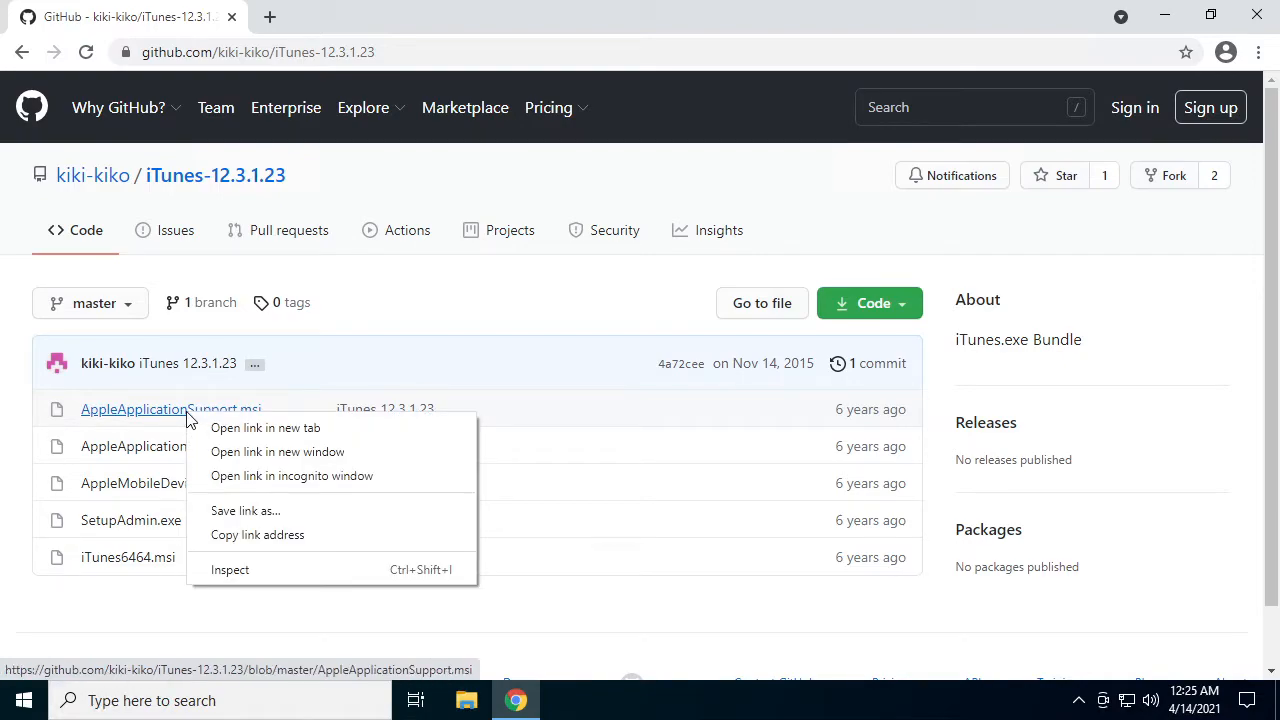
{"action": "left_click", "coordinate": [265, 428]}
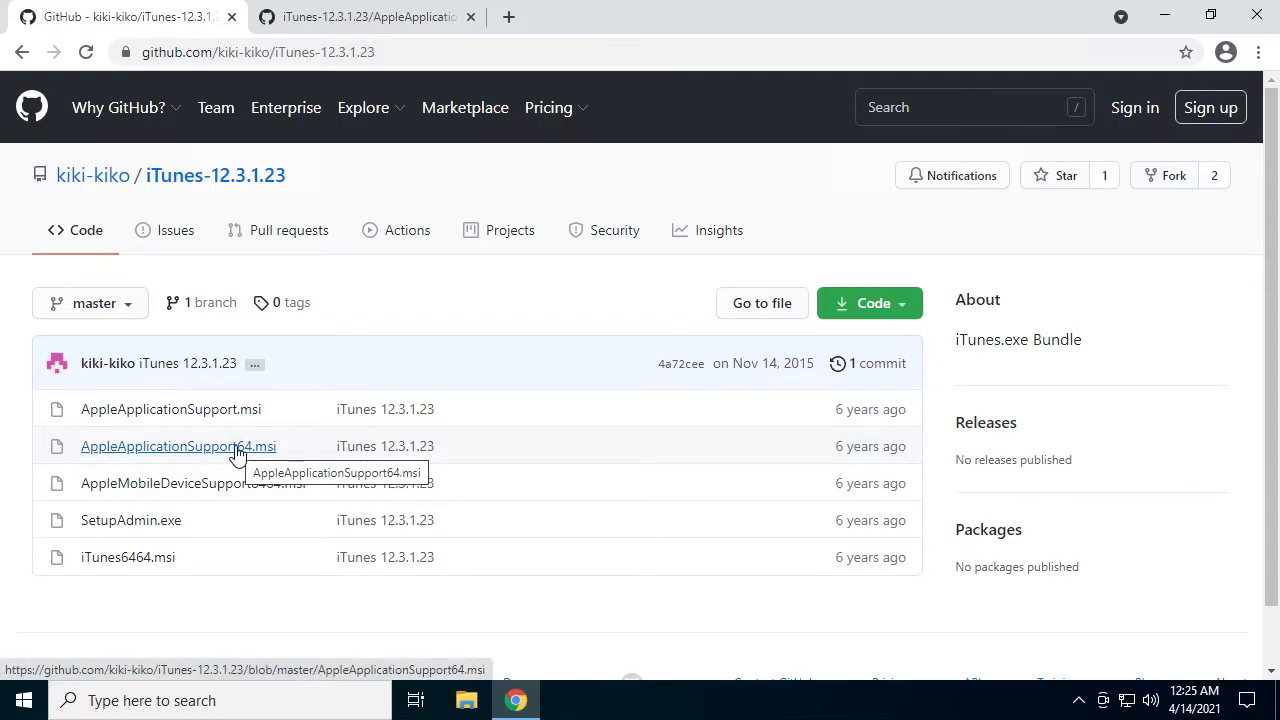
{"action": "left_click", "coordinate": [178, 446]}
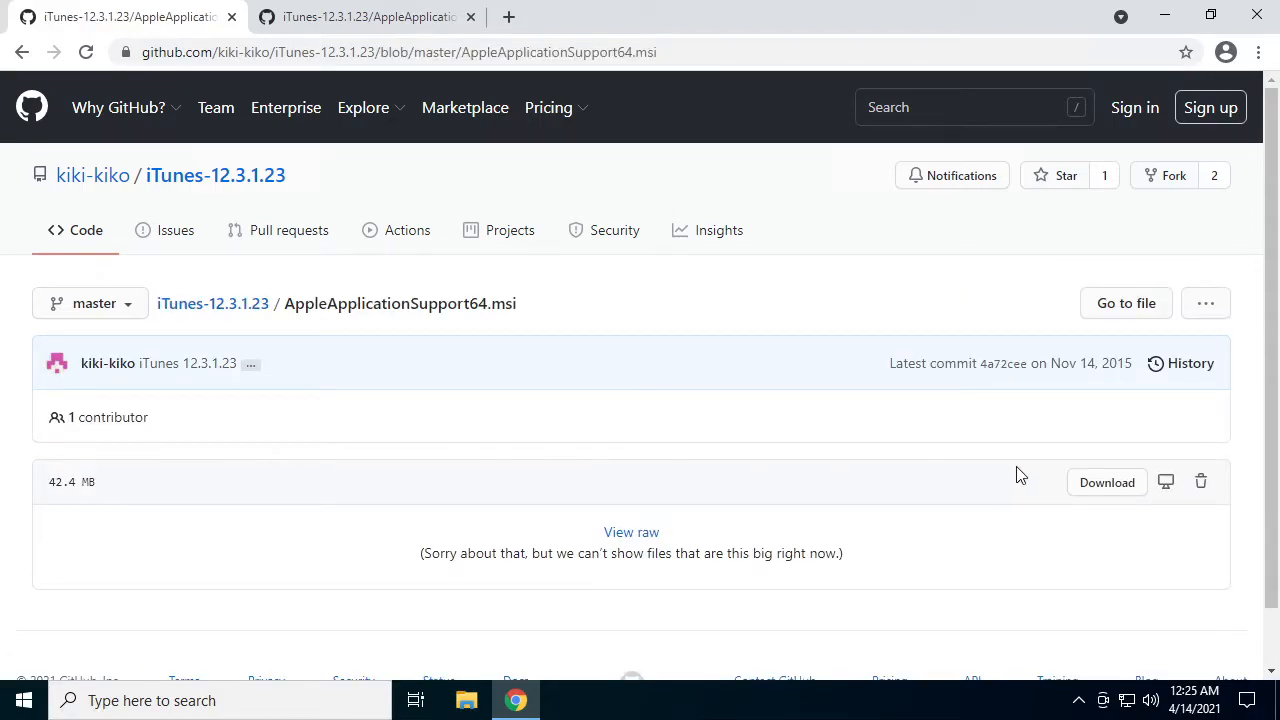
{"action": "left_click", "coordinate": [1106, 482]}
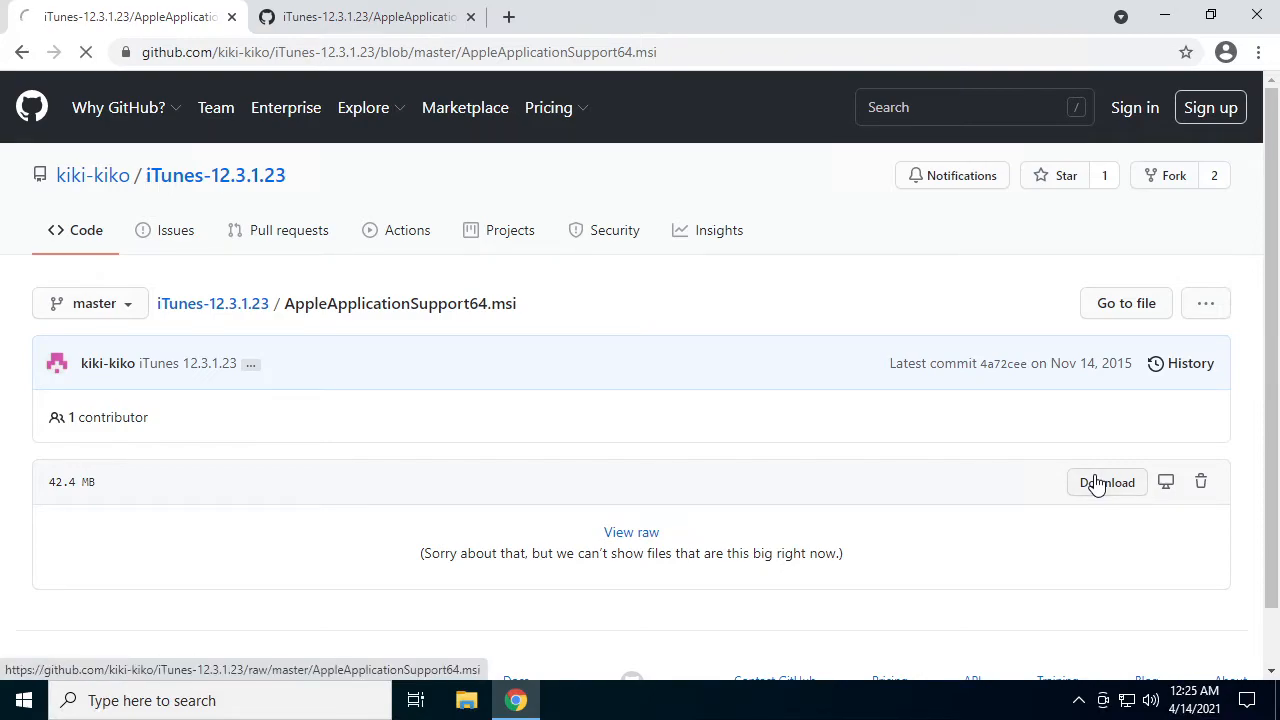
{"action": "left_click", "coordinate": [1107, 482]}
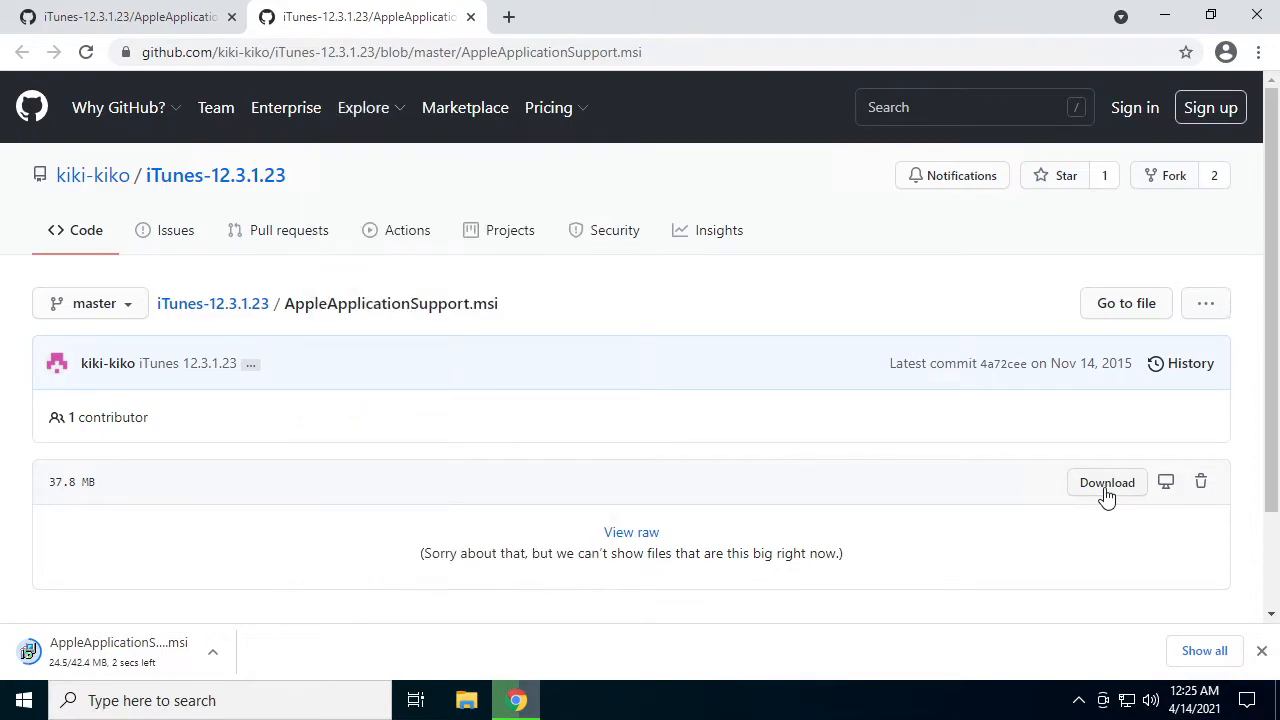
{"action": "left_click", "coordinate": [1106, 482]}
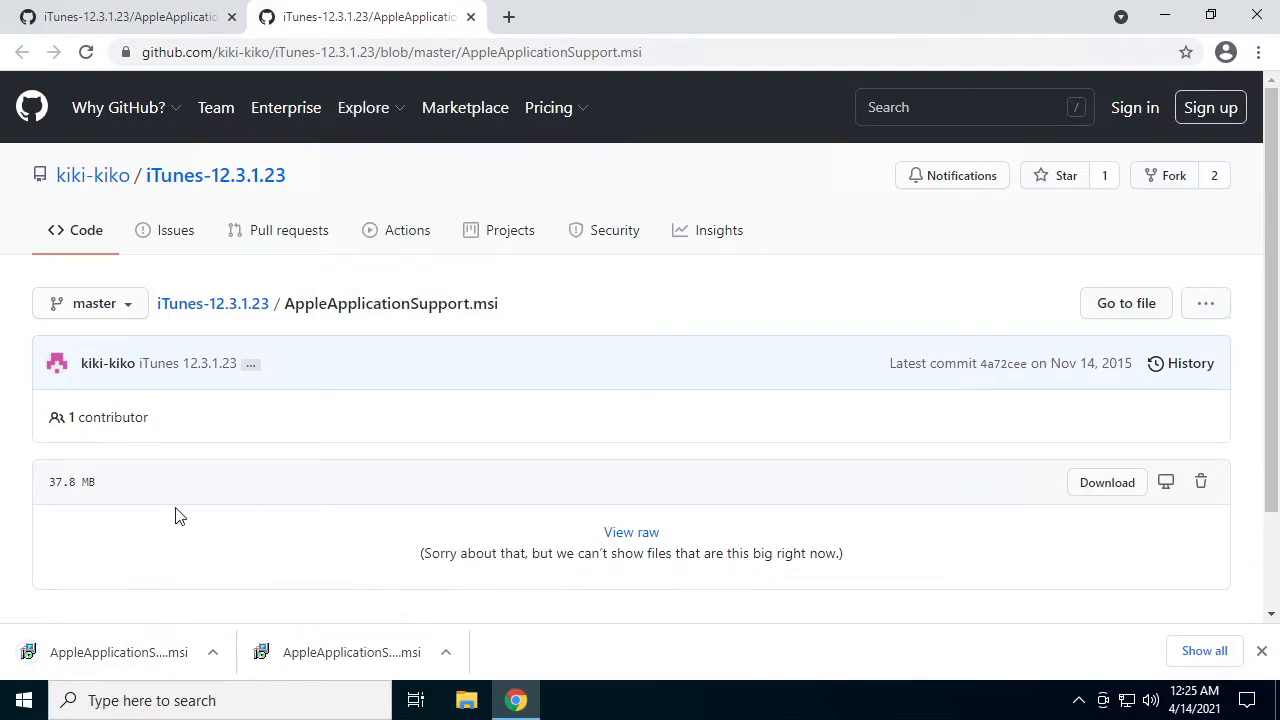
{"action": "mouse_move", "coordinate": [700, 322]}
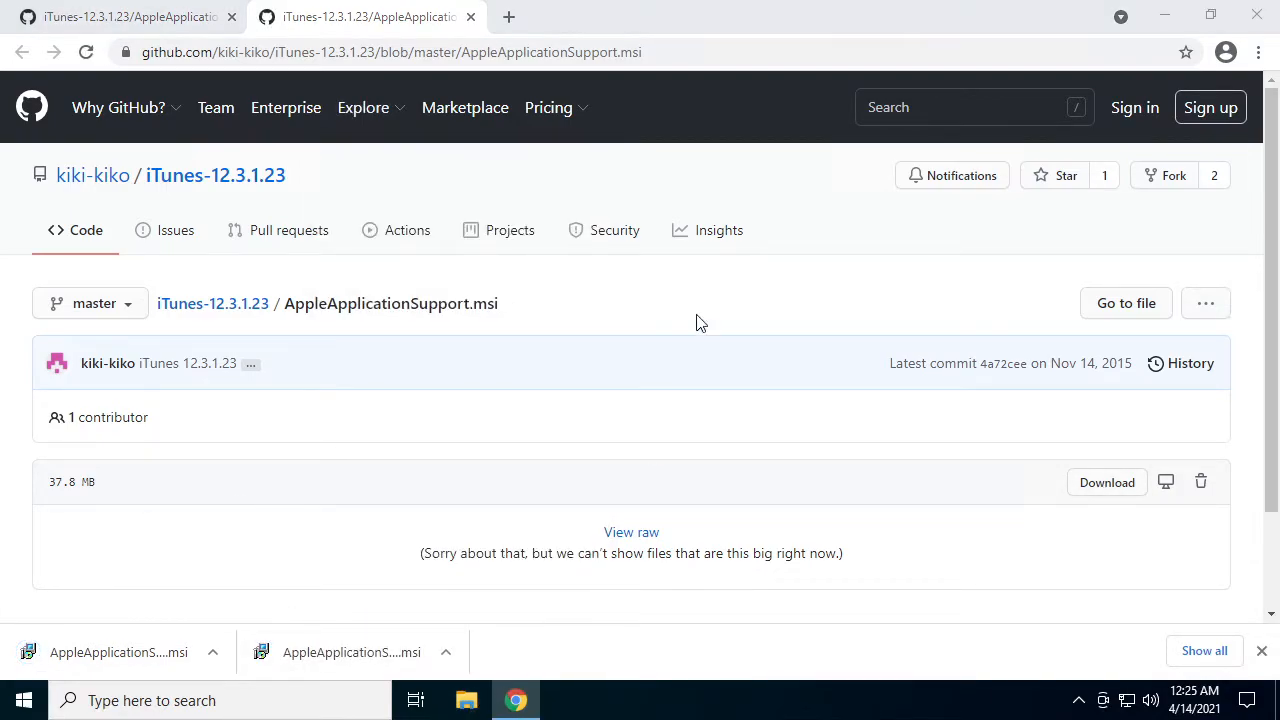
Run AppleApplicationSupport64 from Downloads, approving UAC, through to Finish.
{"action": "left_click", "coordinate": [466, 700]}
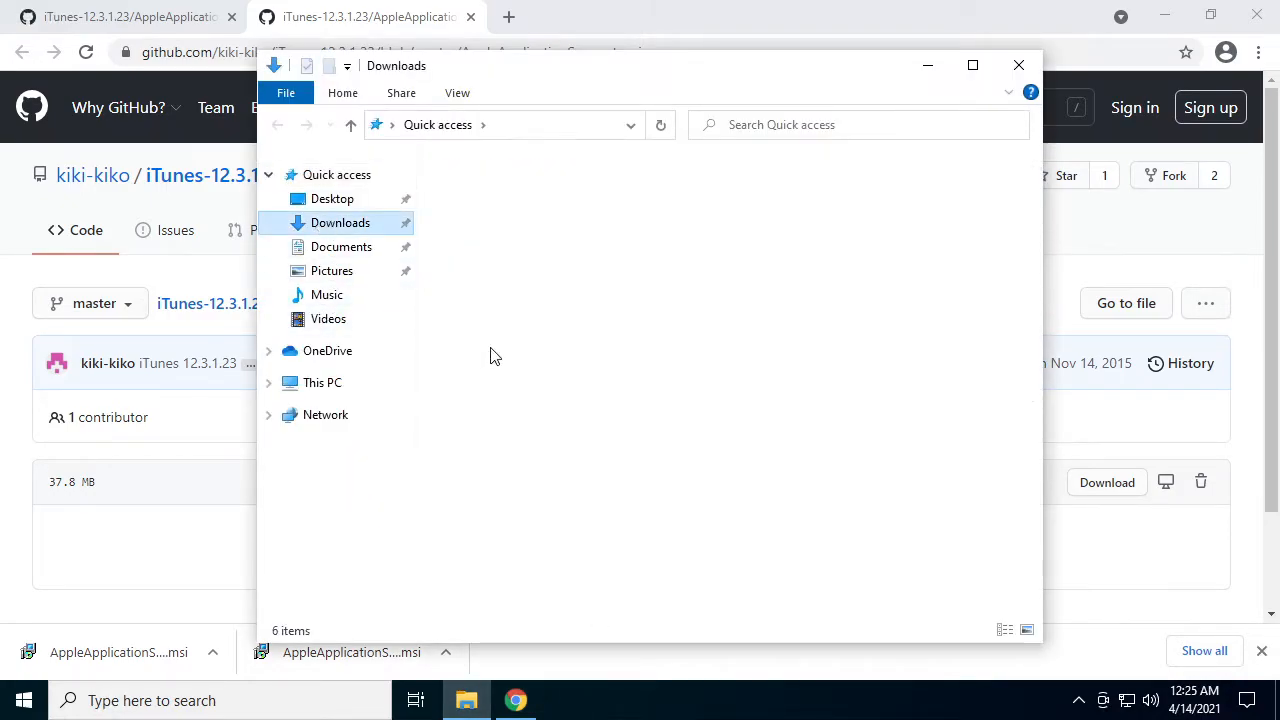
{"action": "left_click", "coordinate": [340, 222]}
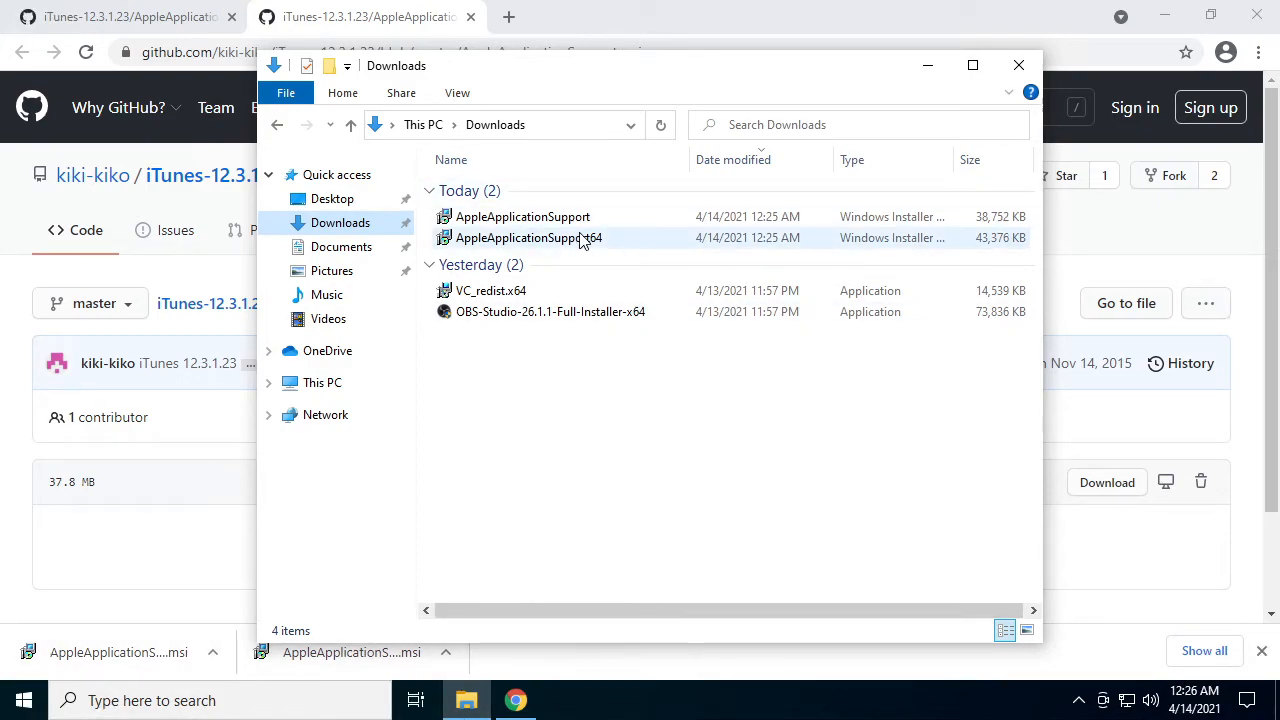
{"action": "left_click", "coordinate": [527, 237]}
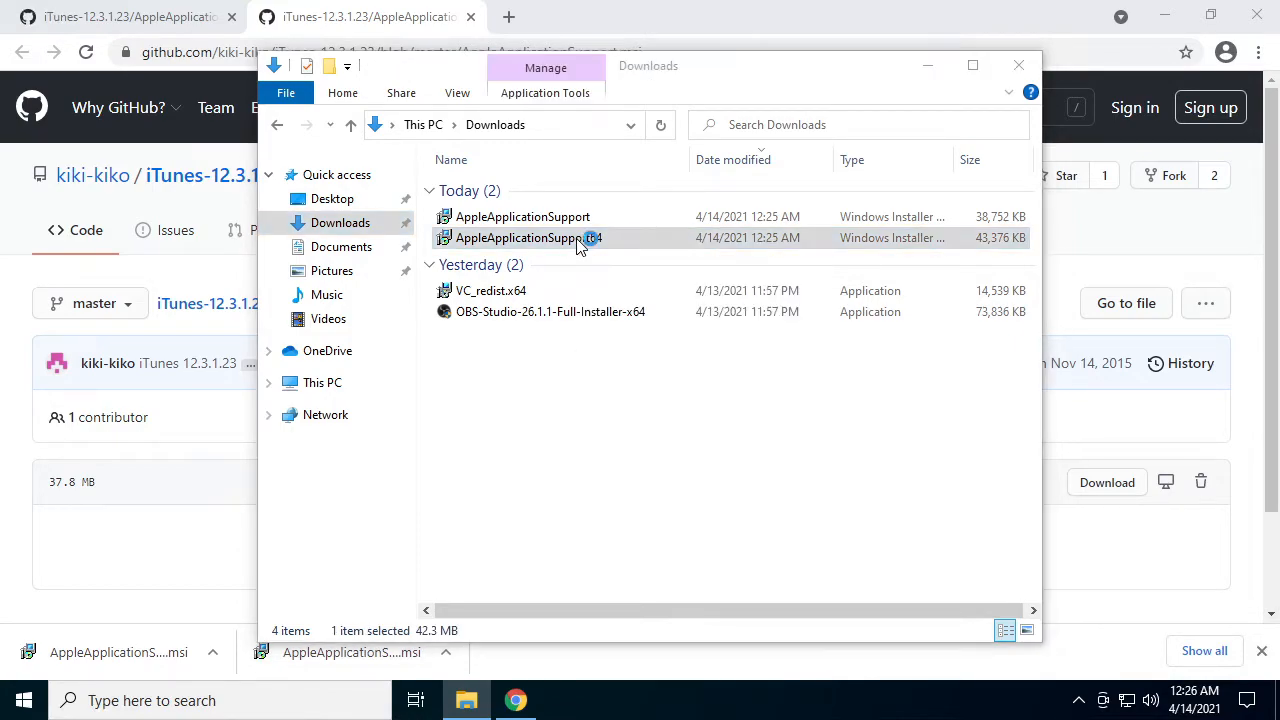
{"action": "double_click", "coordinate": [555, 237]}
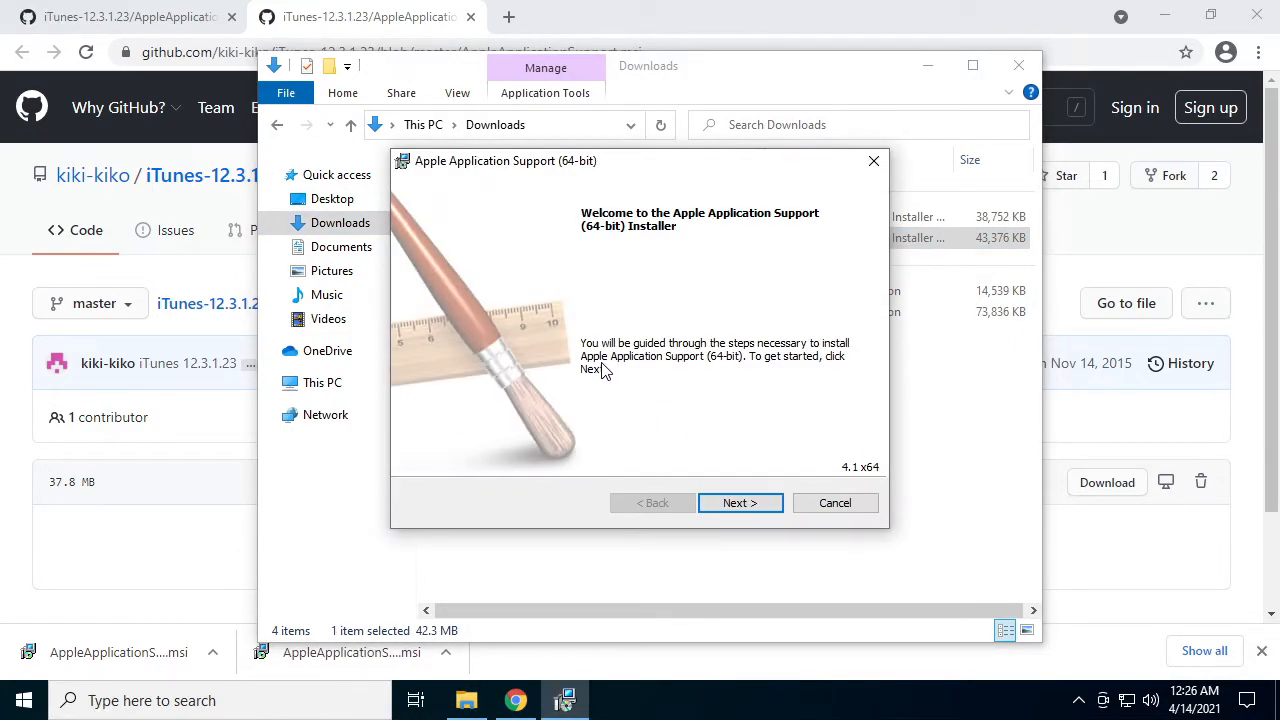
{"action": "left_click", "coordinate": [740, 503]}
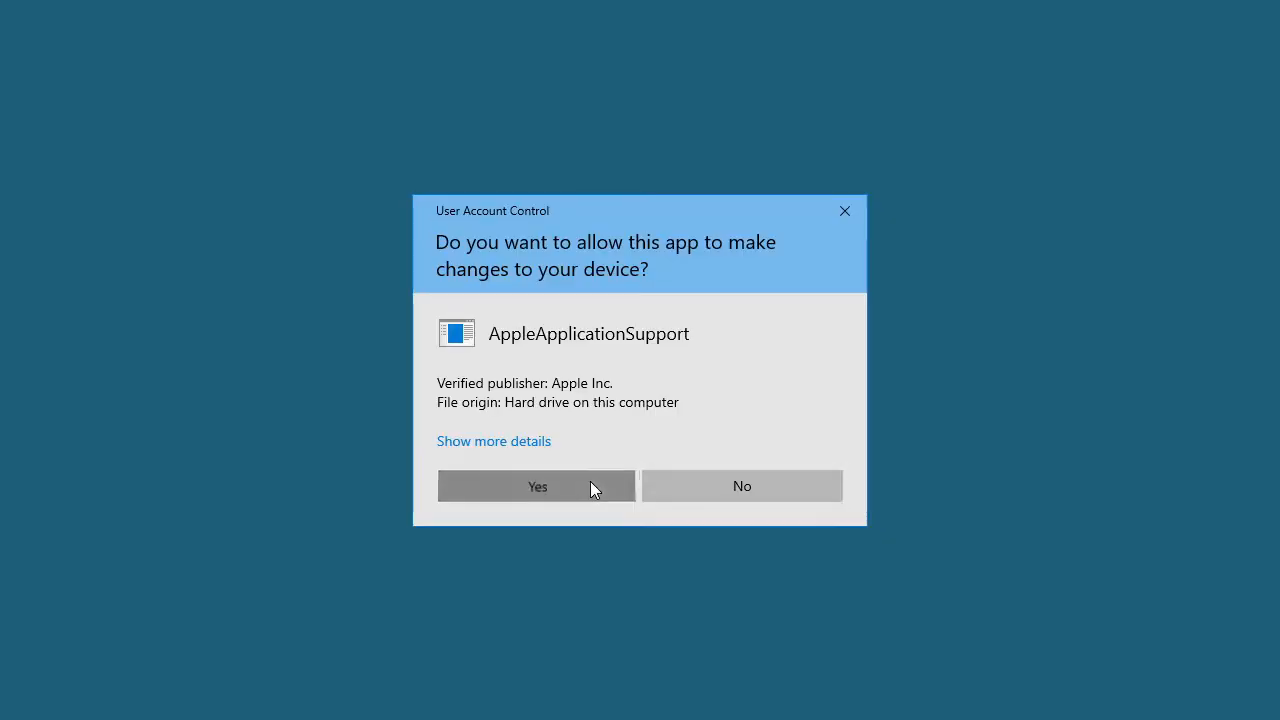
{"action": "left_click", "coordinate": [537, 486]}
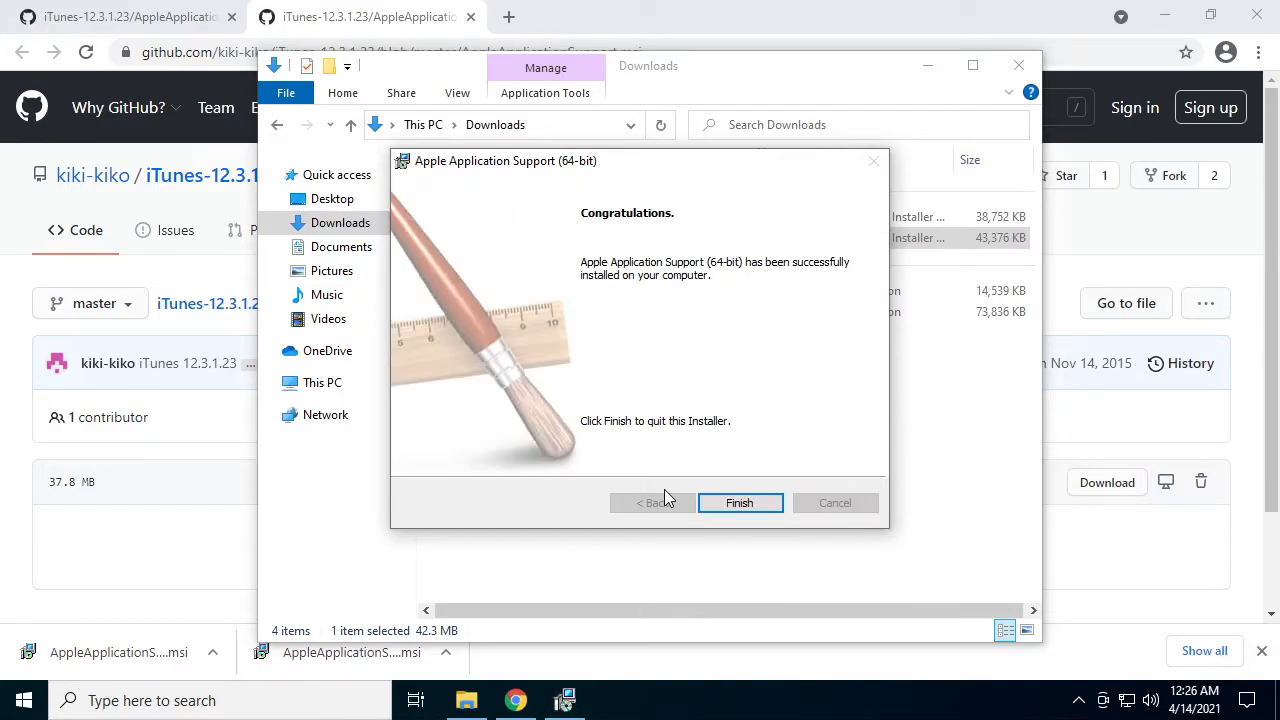
{"action": "left_click", "coordinate": [740, 503]}
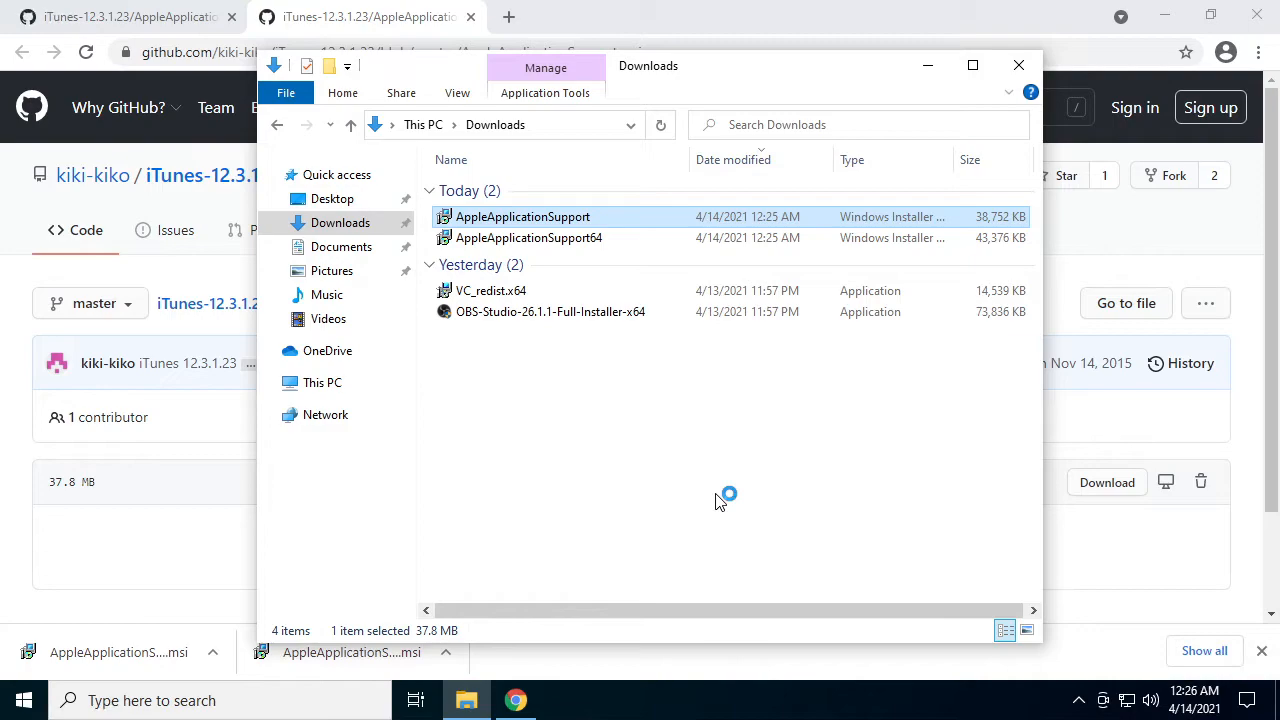
Launch the 32-bit AppleApplicationSupport installer and start the installation.
{"action": "double_click", "coordinate": [522, 216]}
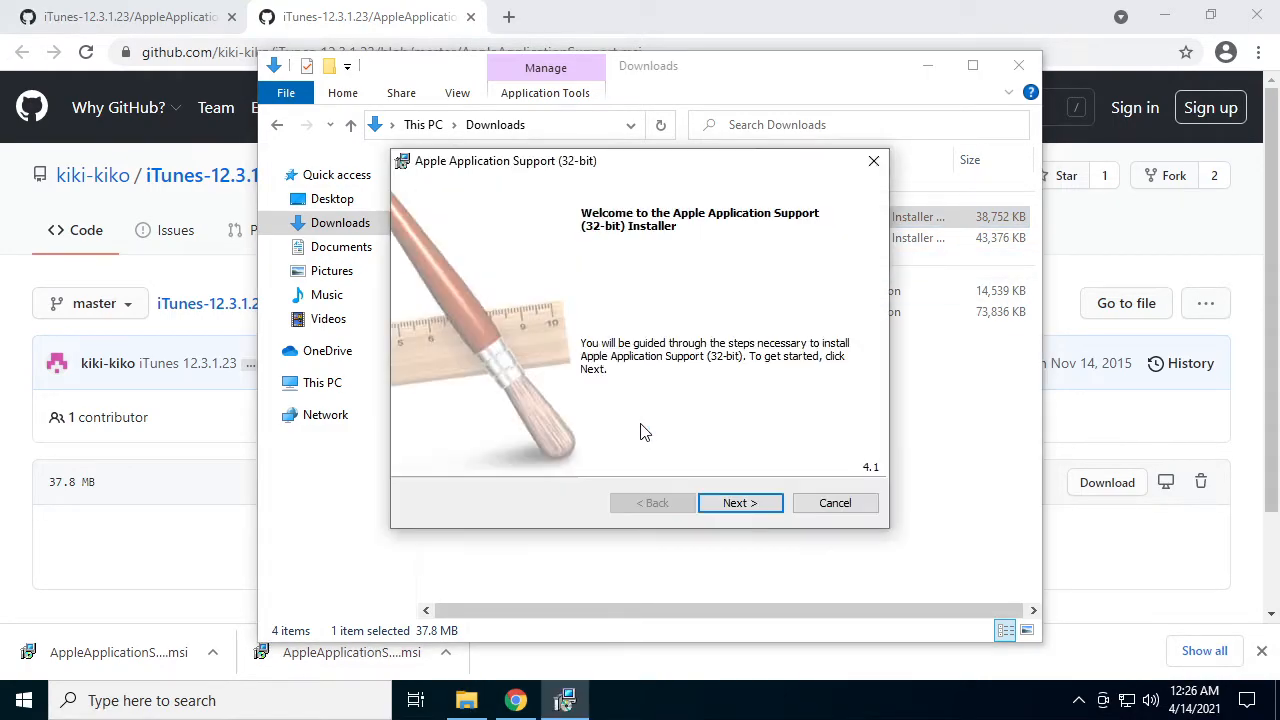
{"action": "left_click", "coordinate": [740, 502]}
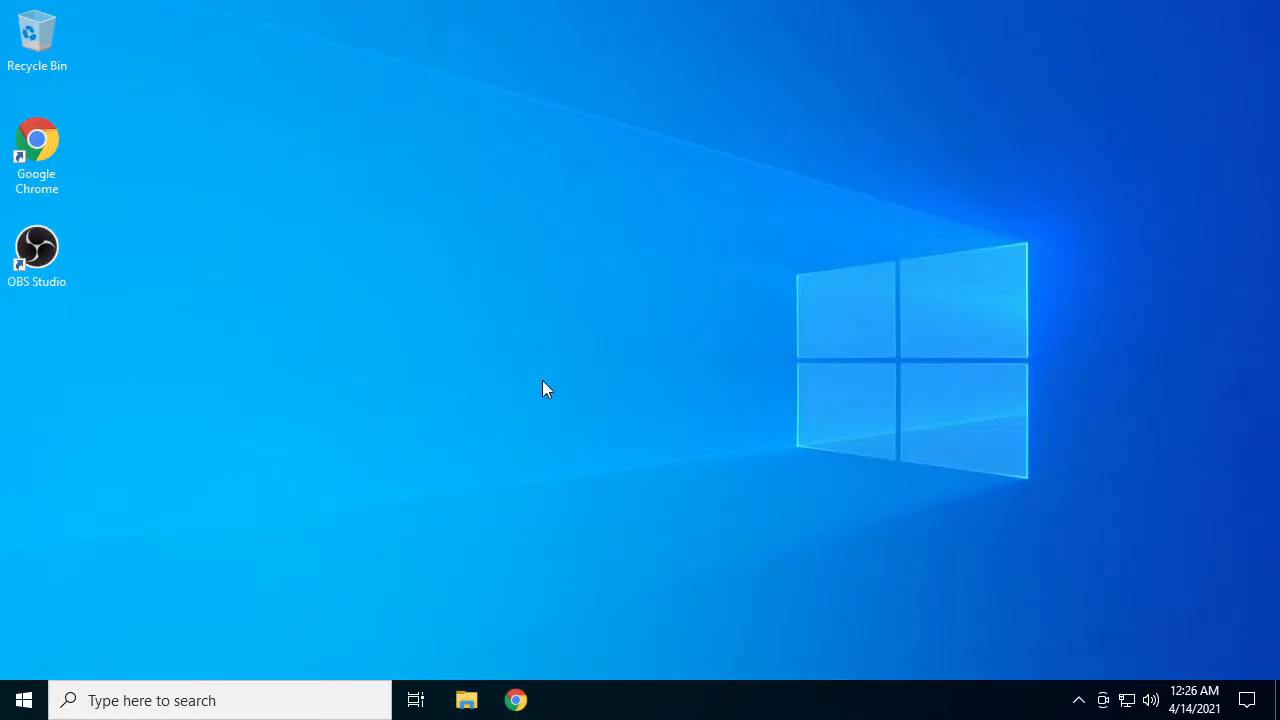
Reopen OBS, view the current log for the CoreAudio AAC encoder entry, and close it.
{"action": "left_click", "coordinate": [37, 247]}
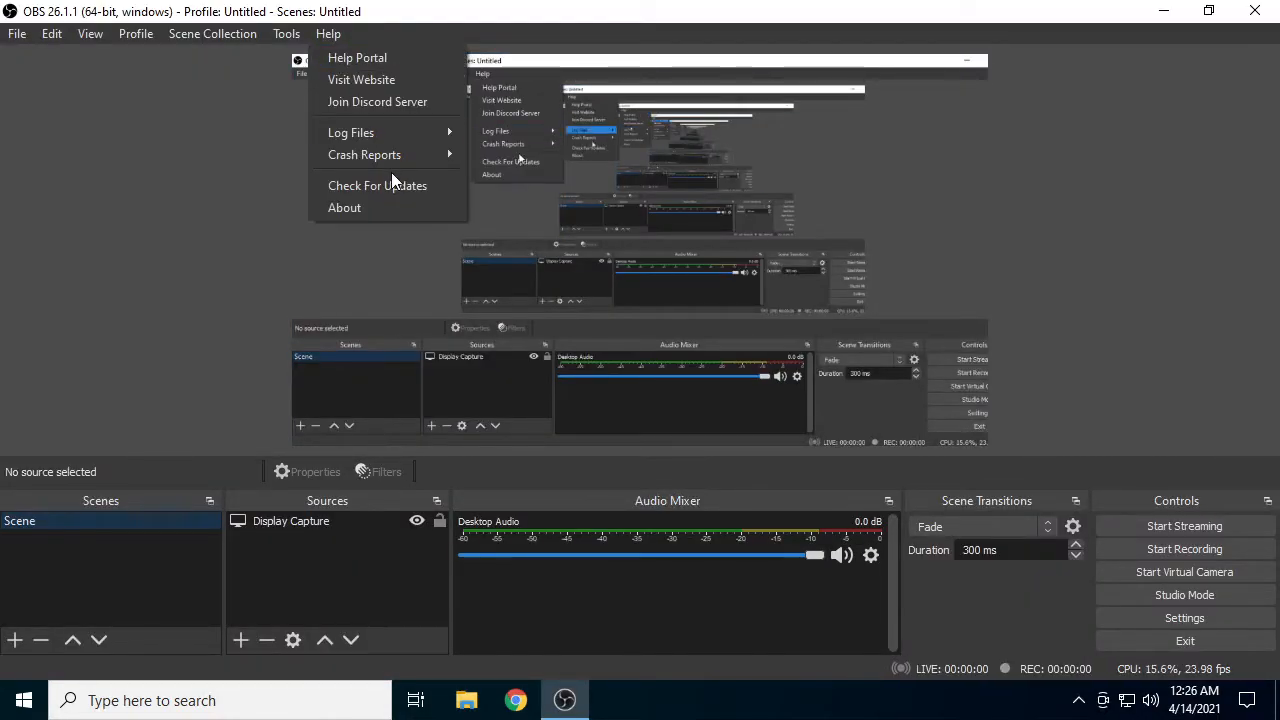
{"action": "mouse_move", "coordinate": [351, 132]}
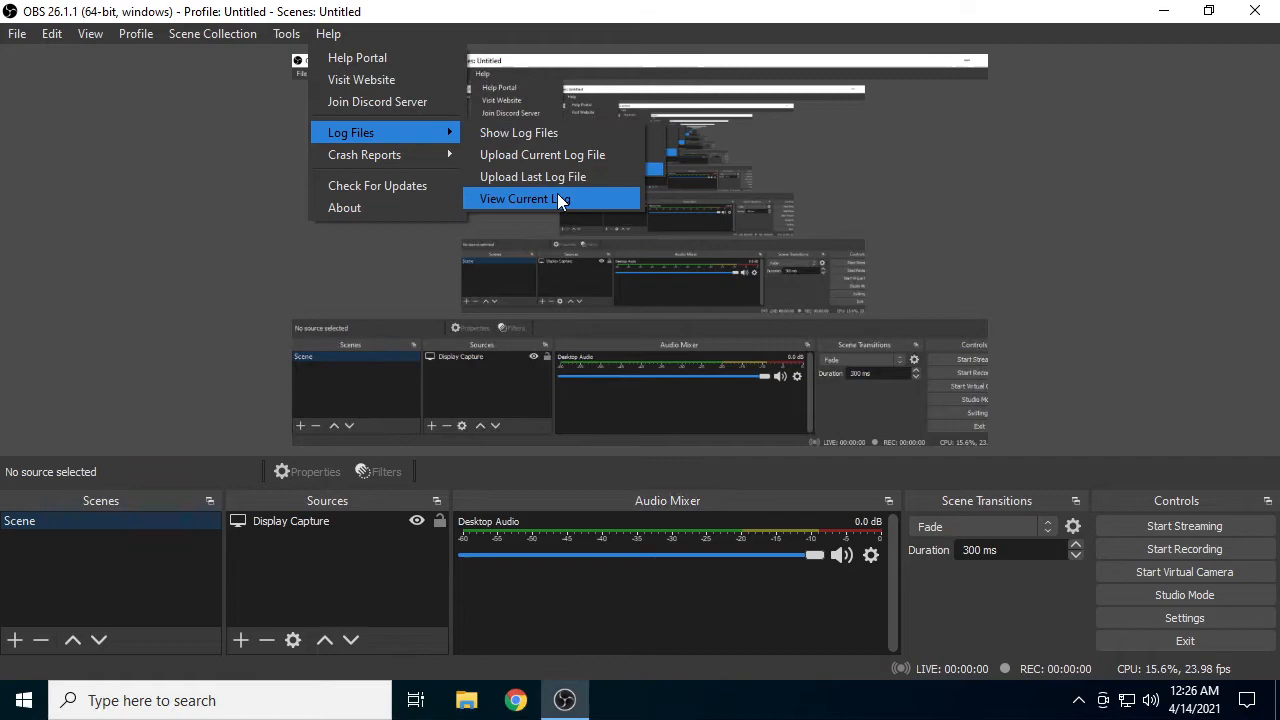
{"action": "left_click", "coordinate": [520, 198]}
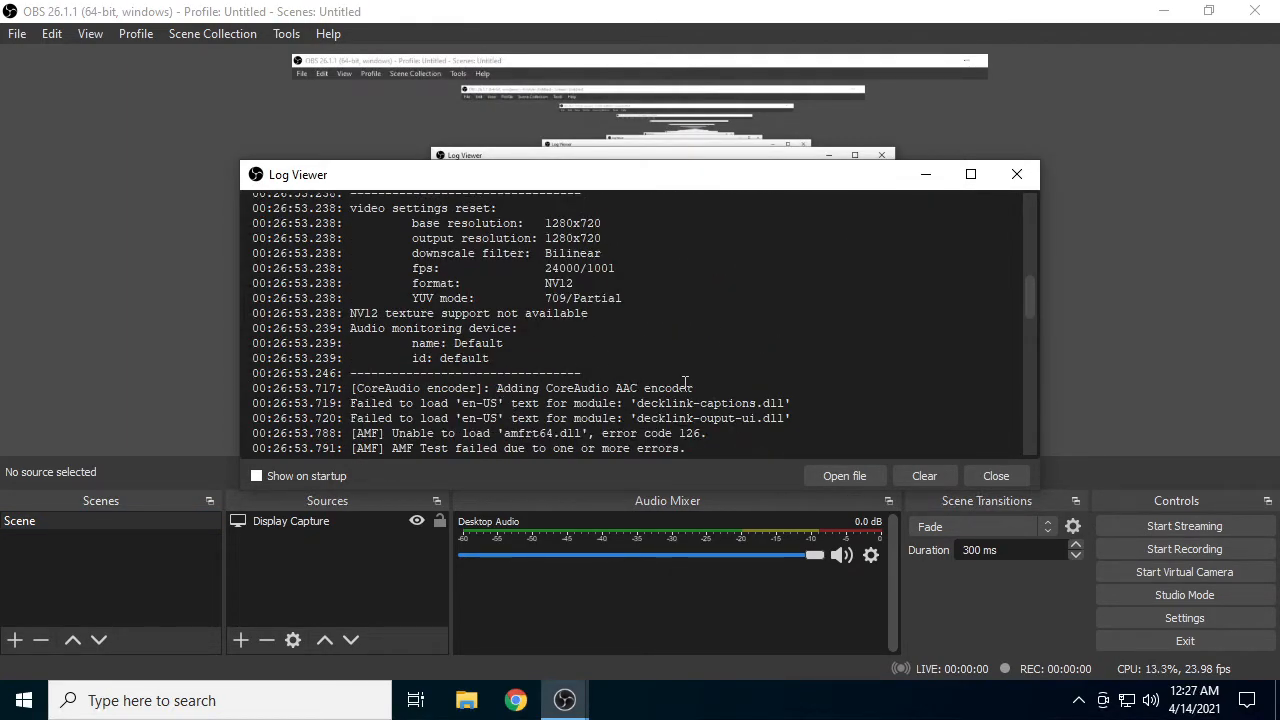
{"action": "left_click", "coordinate": [995, 475]}
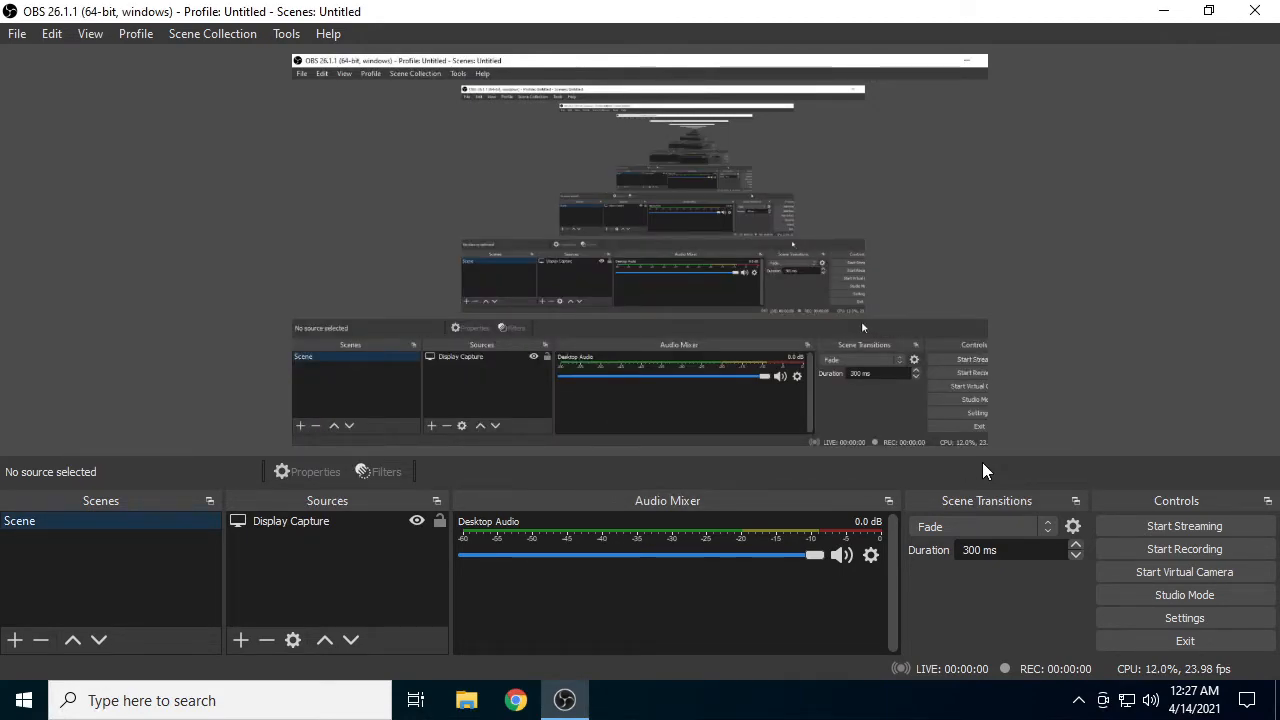
{"action": "mouse_move", "coordinate": [908, 288]}
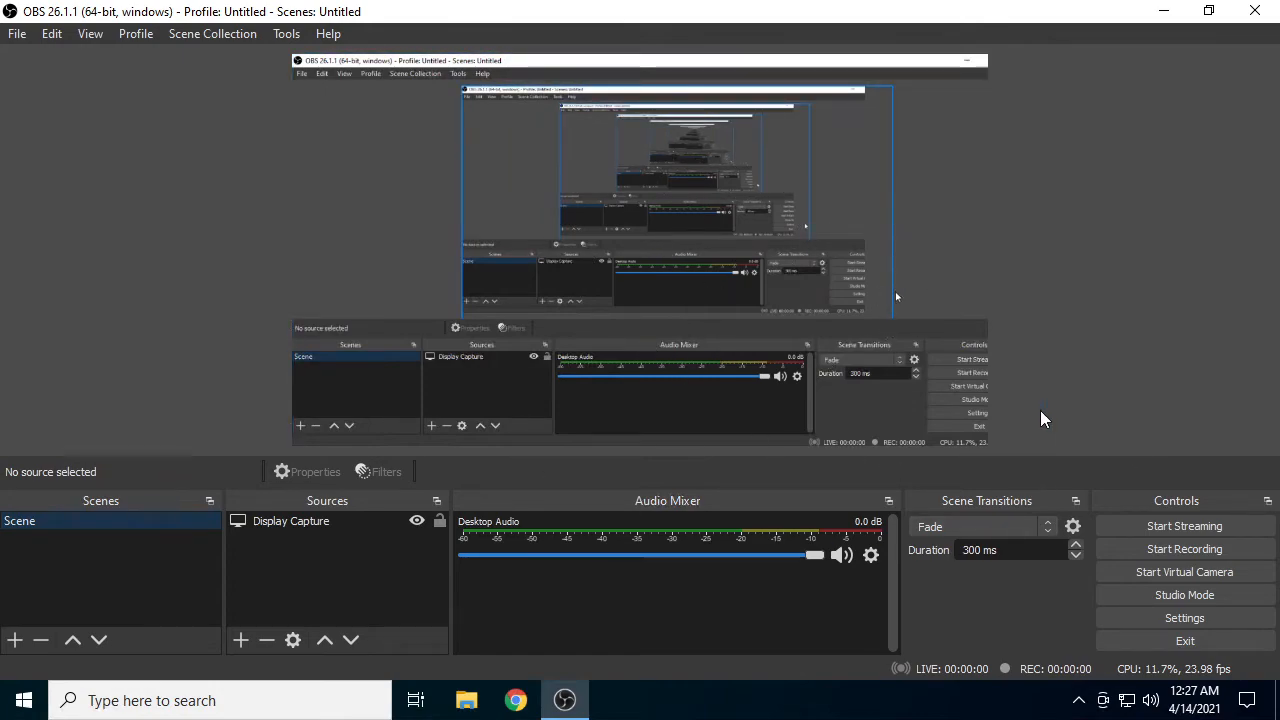
{"action": "mouse_move", "coordinate": [1120, 412]}
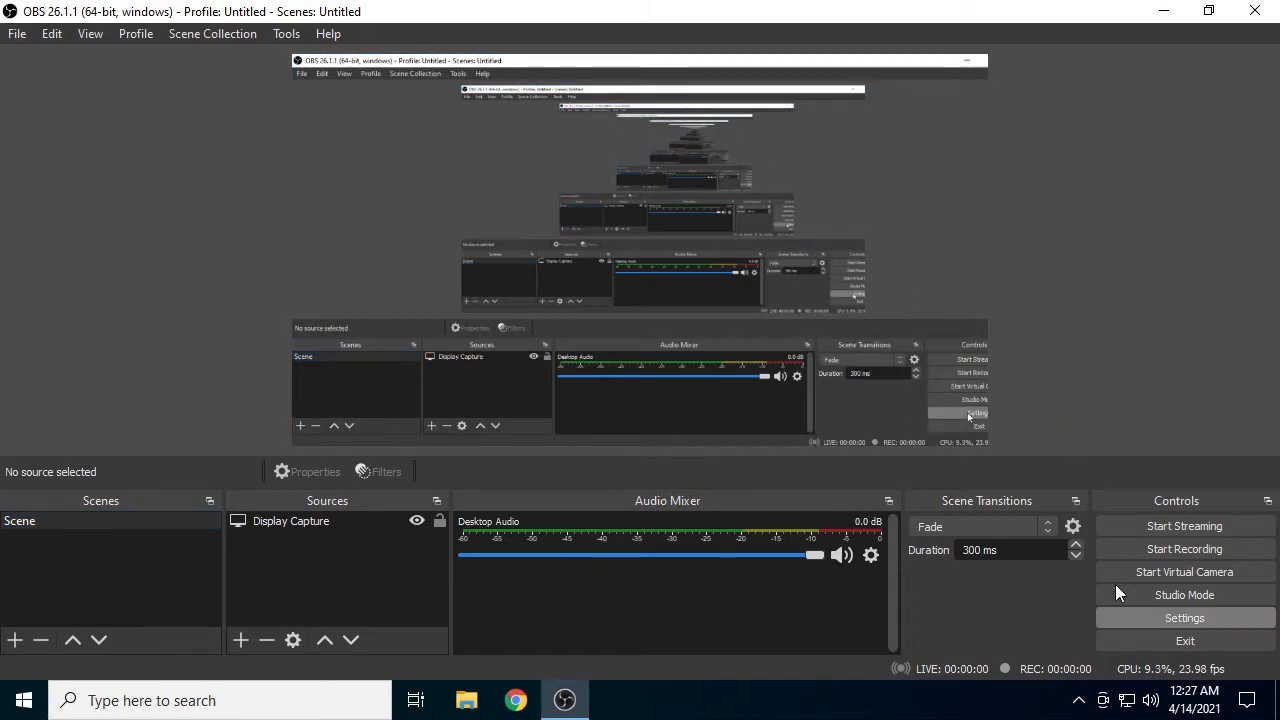
In Settings > Output, choose 256 as the streaming audio bitrate.
{"action": "left_click", "coordinate": [1184, 617]}
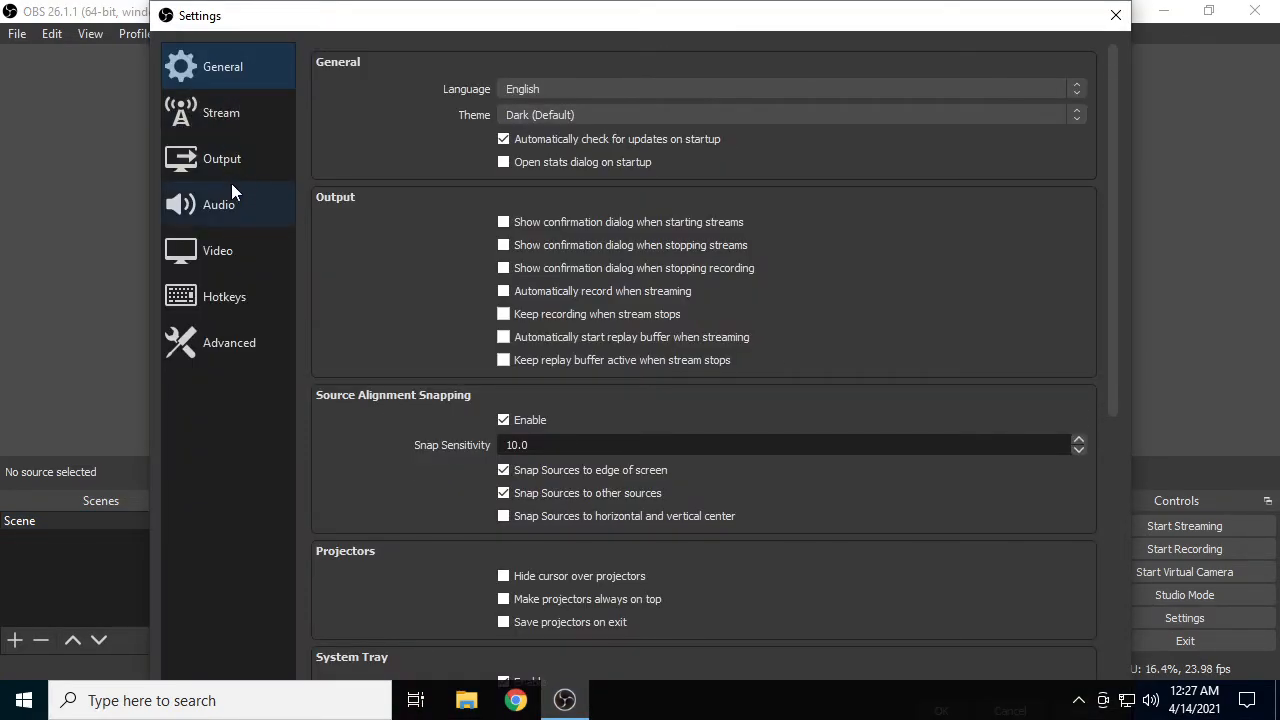
{"action": "left_click", "coordinate": [221, 112]}
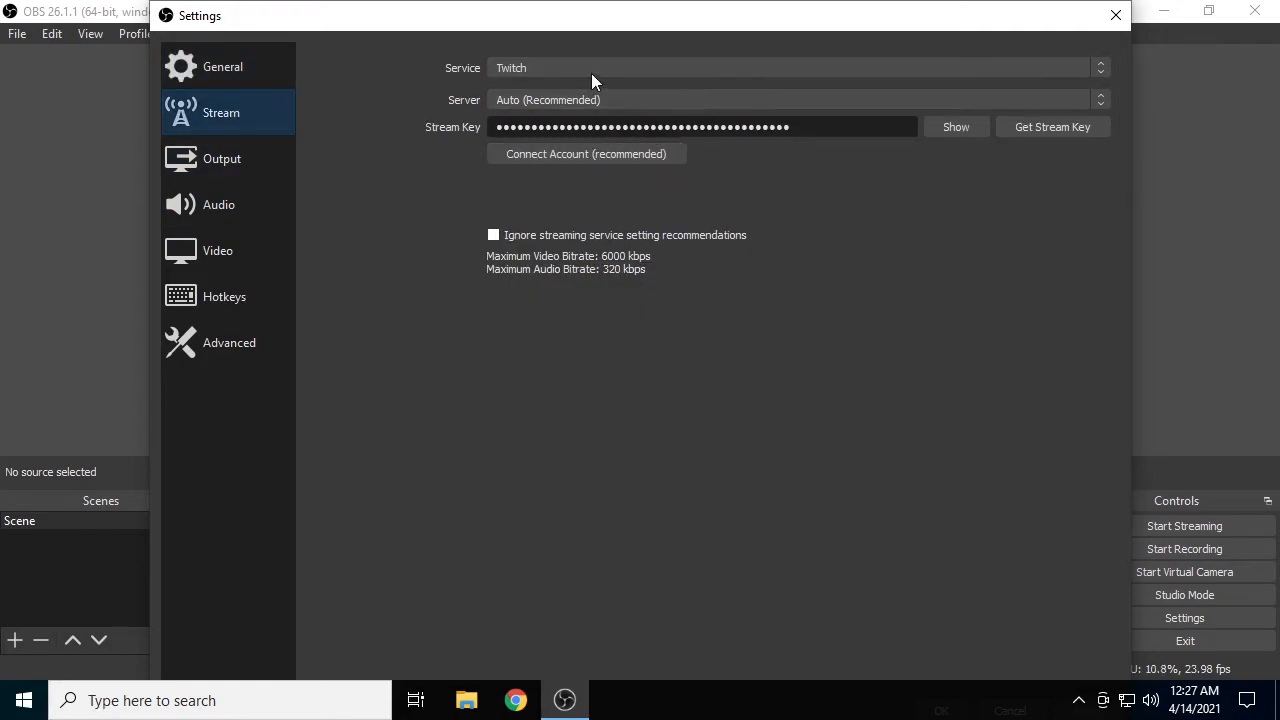
{"action": "left_click", "coordinate": [222, 158]}
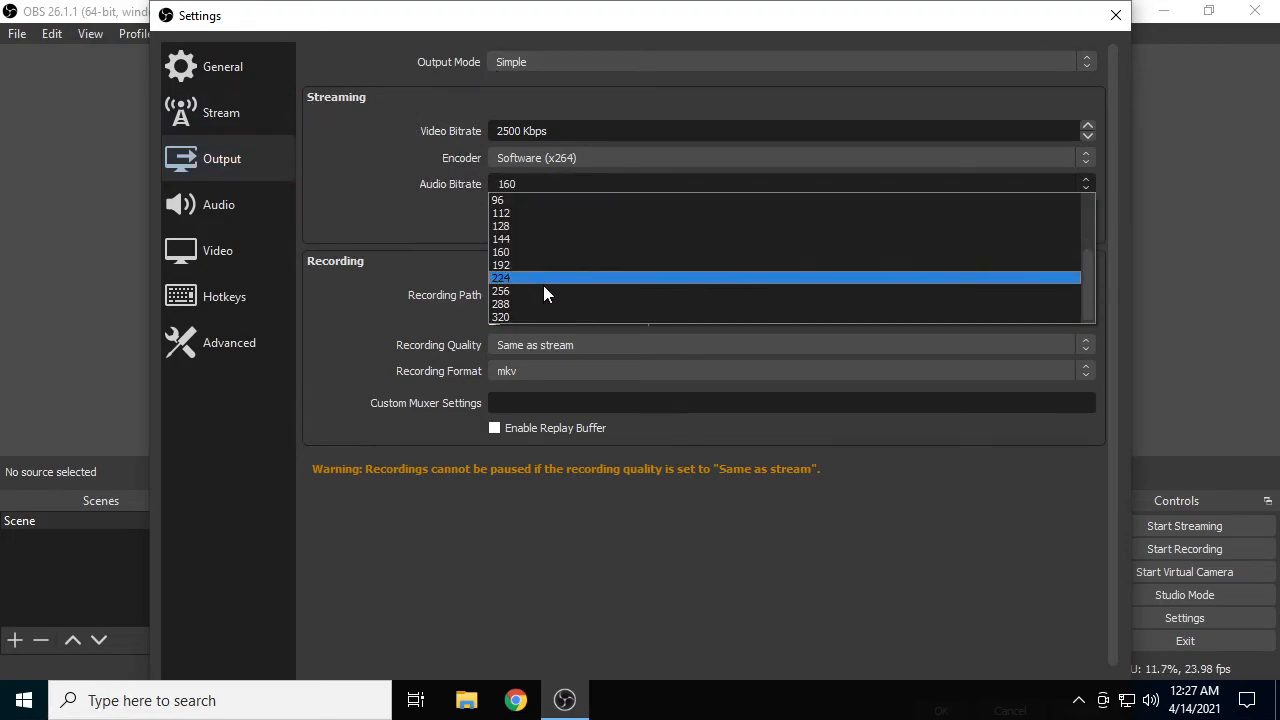
{"action": "left_click", "coordinate": [501, 291]}
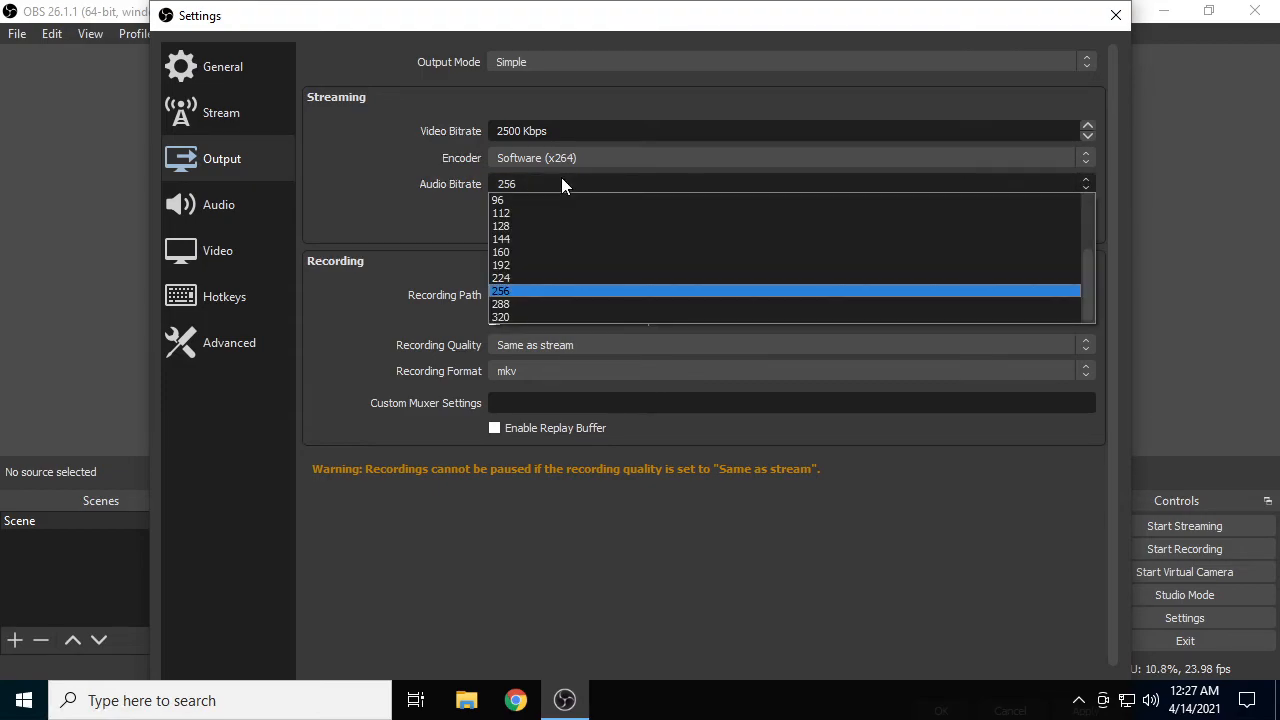
{"action": "left_click", "coordinate": [501, 264]}
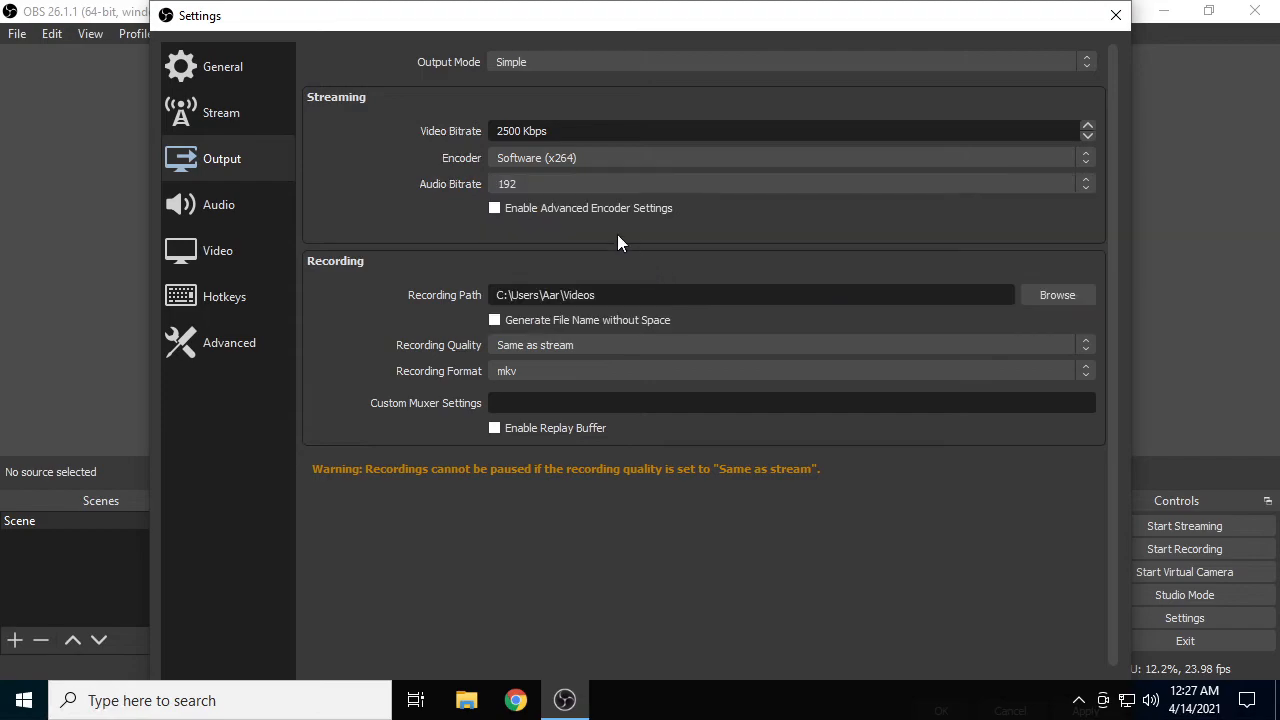
{"action": "left_click", "coordinate": [1085, 179]}
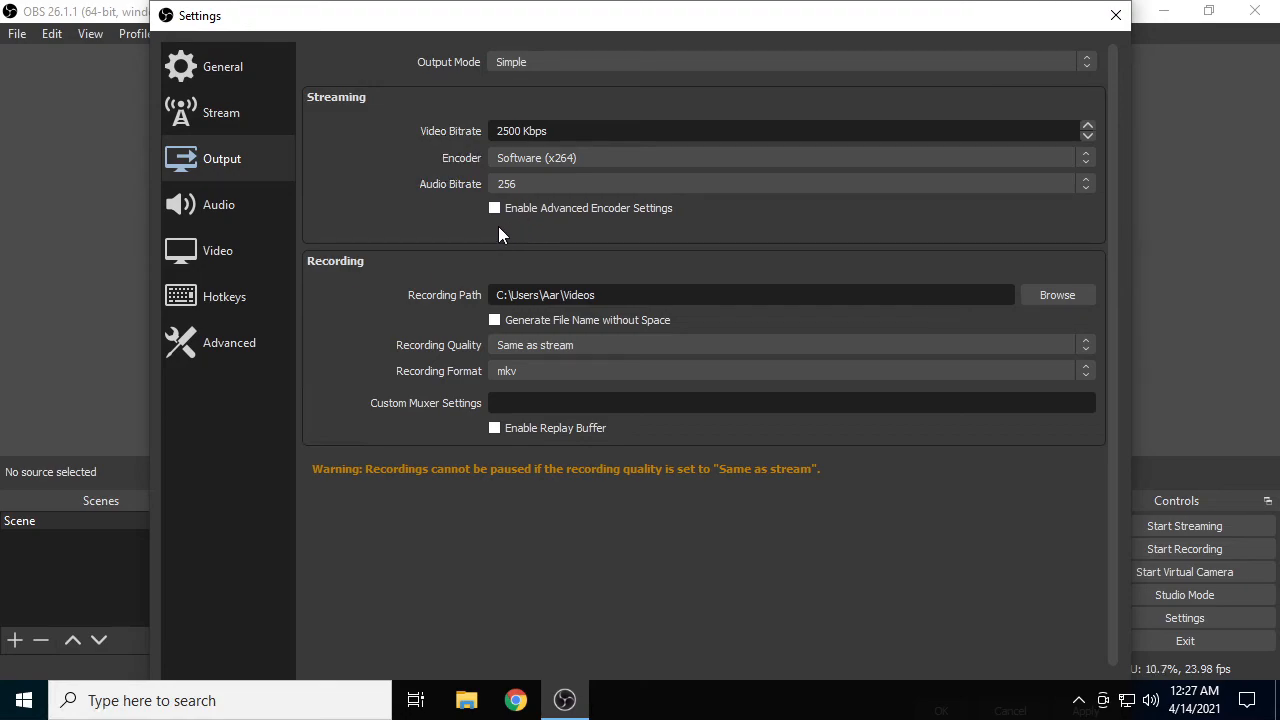
{"action": "mouse_move", "coordinate": [385, 368]}
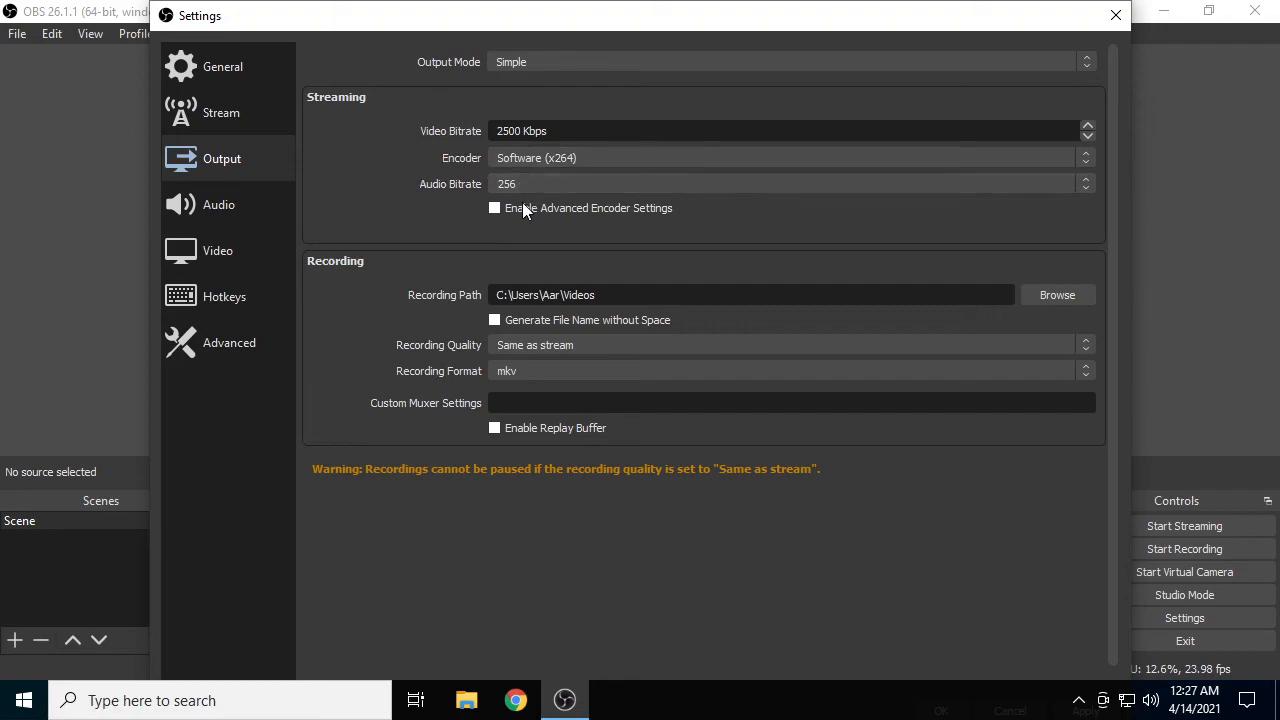
Switch Output Mode to Advanced, set Track 1 audio bitrate to 256, and close Settings.
{"action": "left_click", "coordinate": [790, 61]}
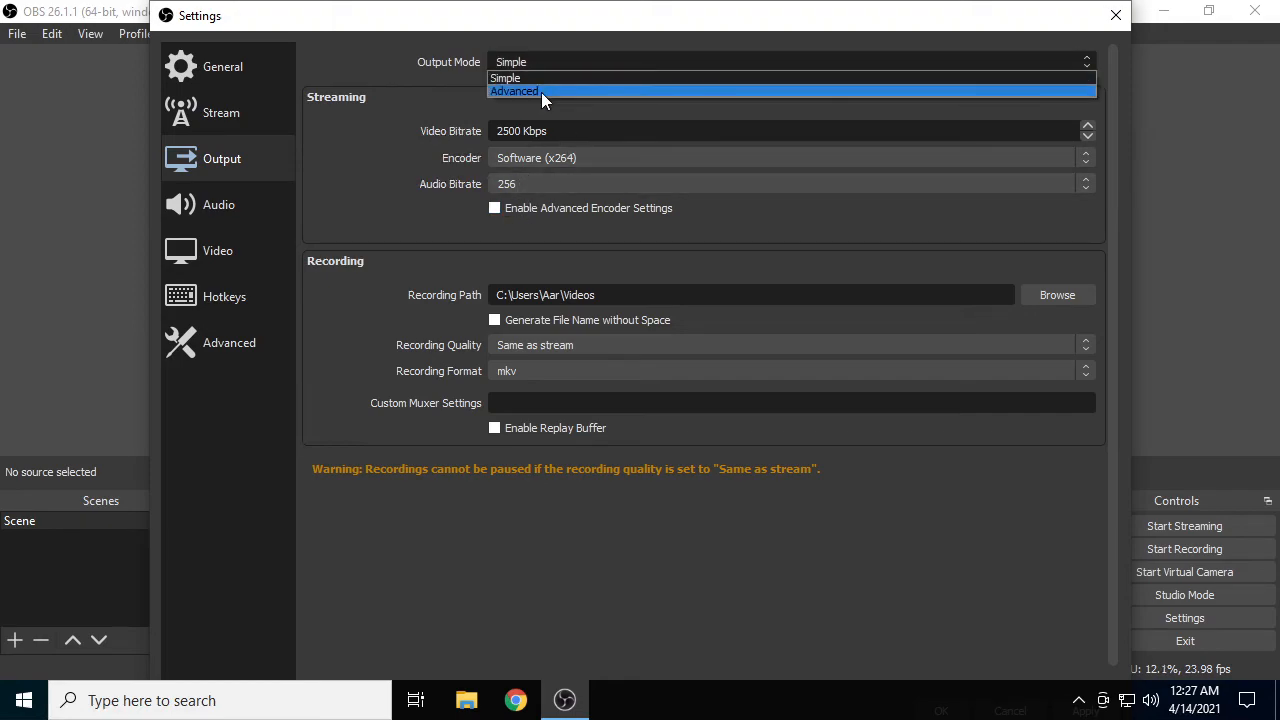
{"action": "left_click", "coordinate": [514, 91]}
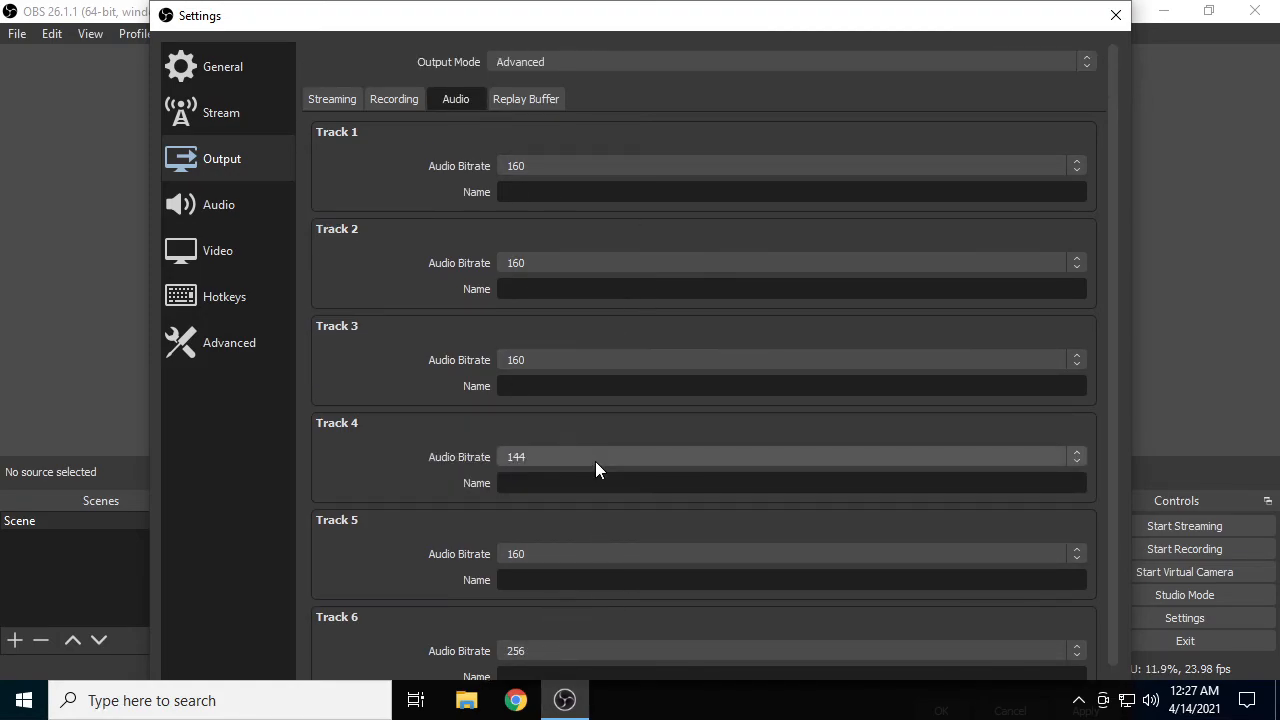
{"action": "left_click", "coordinate": [790, 165]}
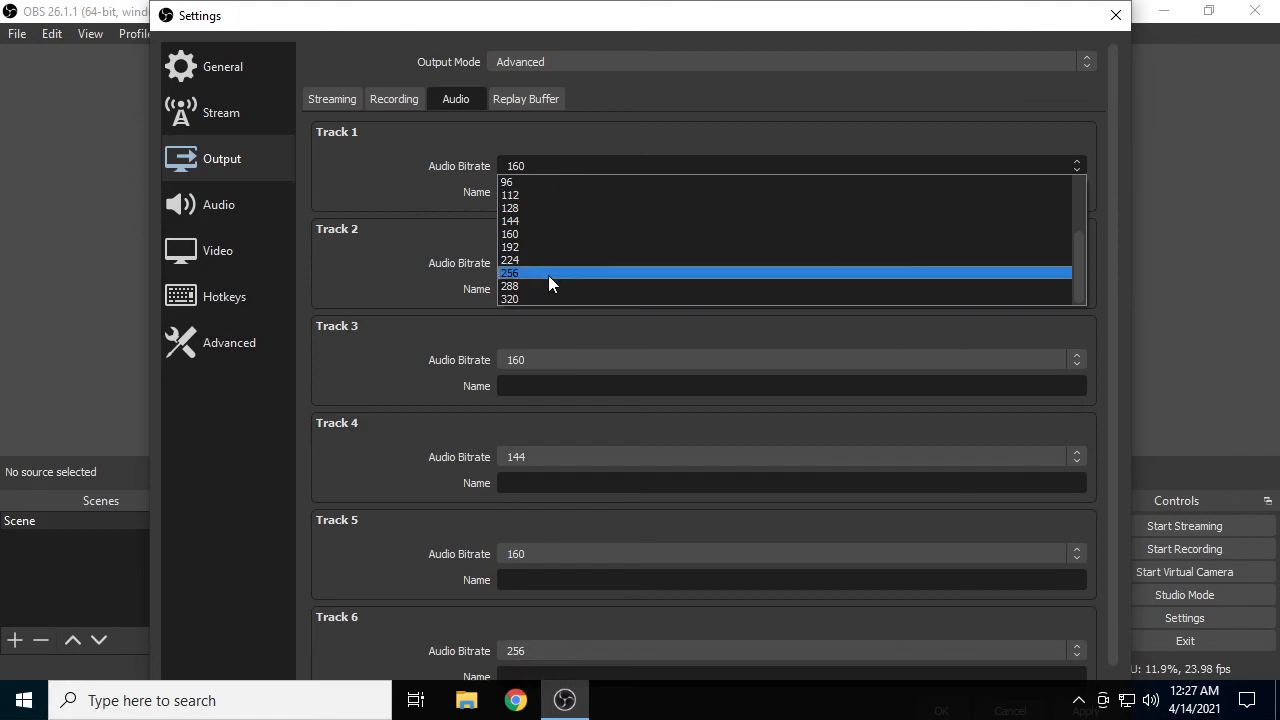
{"action": "left_click", "coordinate": [510, 273]}
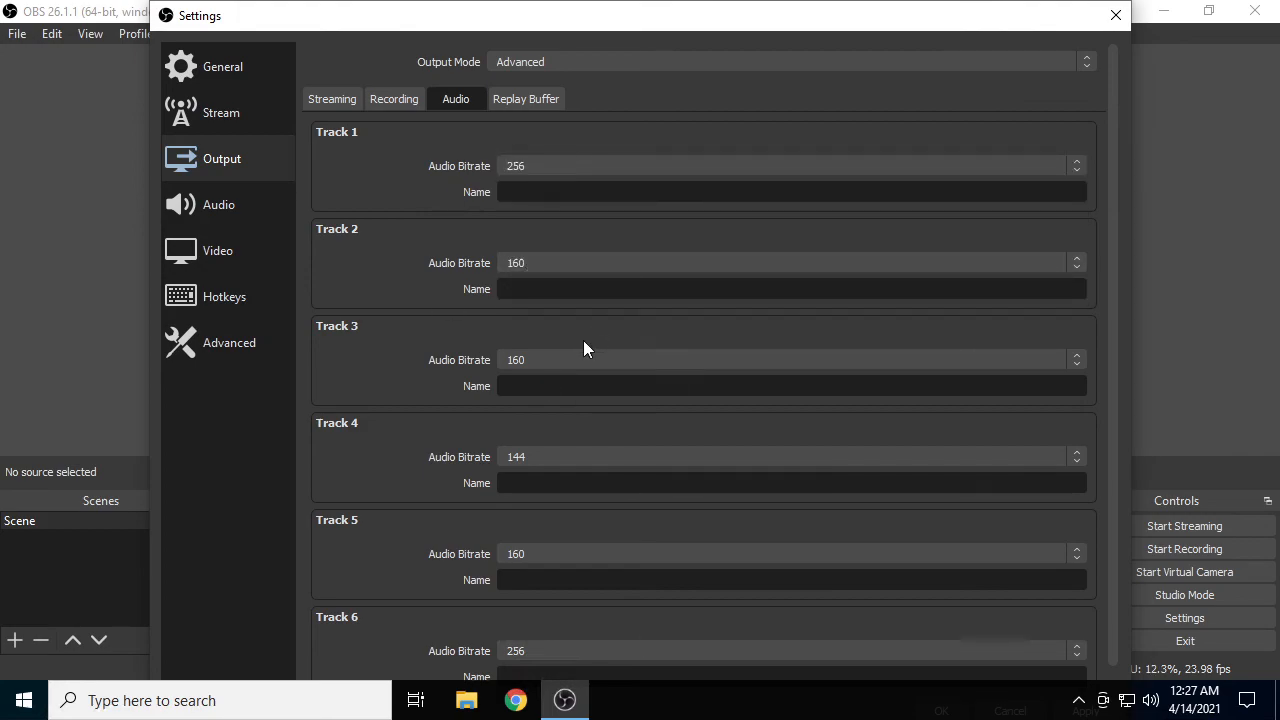
{"action": "left_click", "coordinate": [1114, 15]}
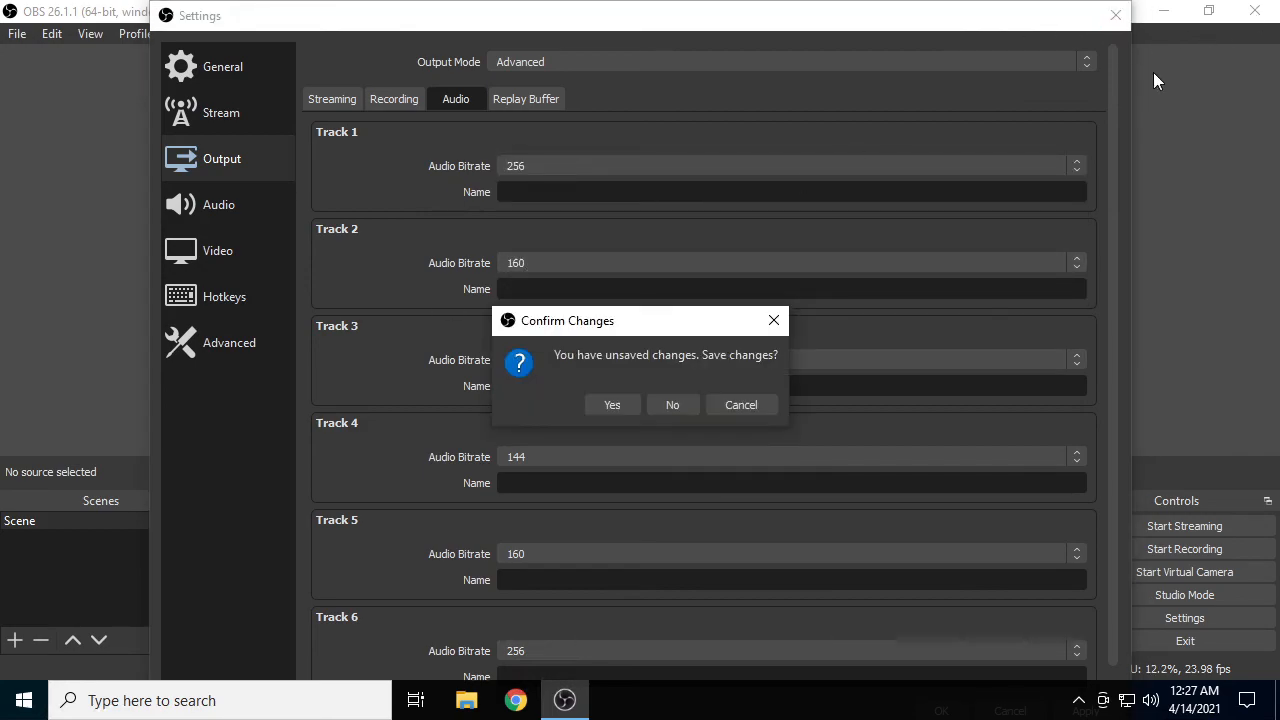